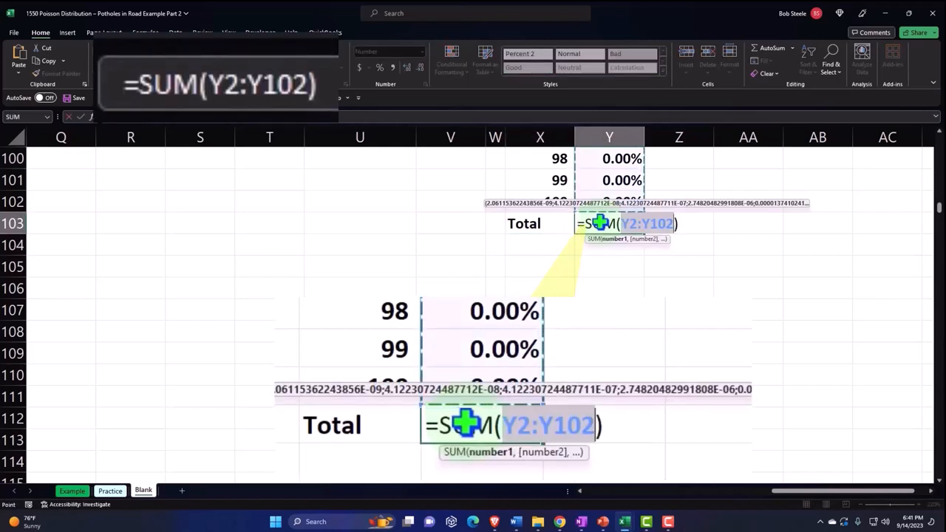
Step: Confirm =SUM(Y2:Y102) in the Total row and review the charts to the right
{"action": "key", "text": "enter"}
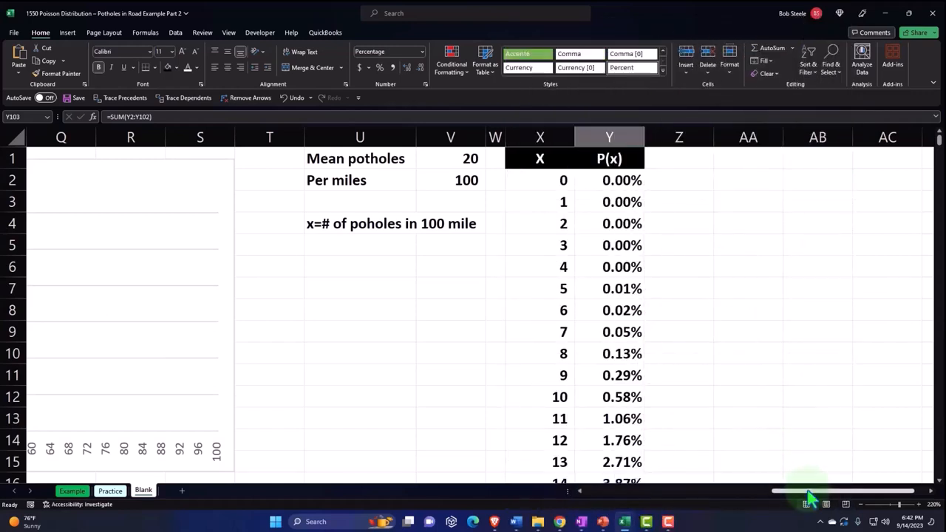
{"action": "left_click_drag", "start_coordinate": [810, 490], "coordinate": [746, 490]}
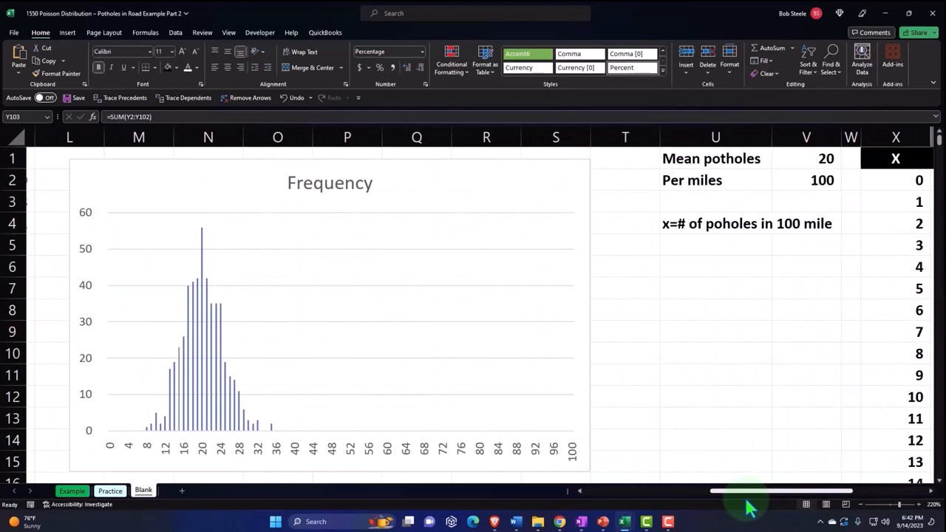
{"action": "scroll", "scroll_direction": "right", "scroll_amount": 3}
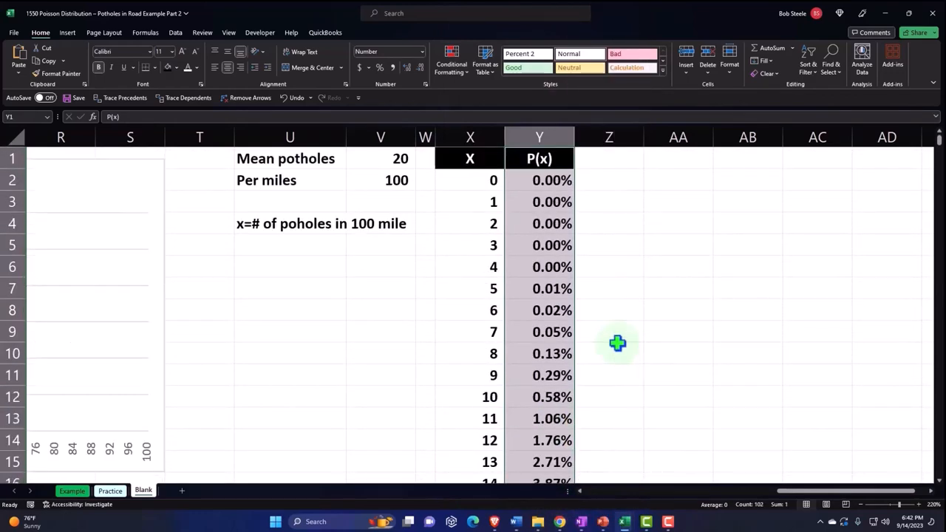
Step: Insert a 2-D clustered column chart of P(x) and place it beside the table
{"action": "left_click", "coordinate": [68, 32]}
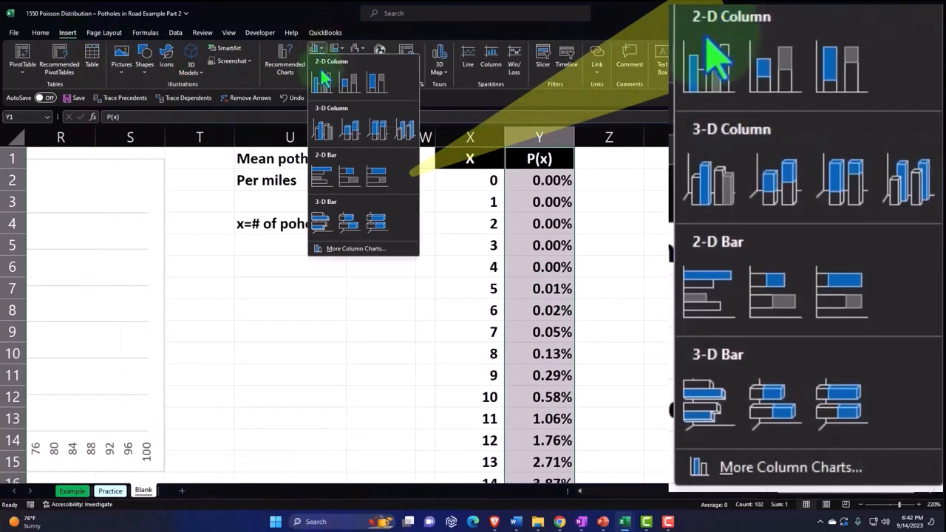
{"action": "left_click", "coordinate": [323, 82]}
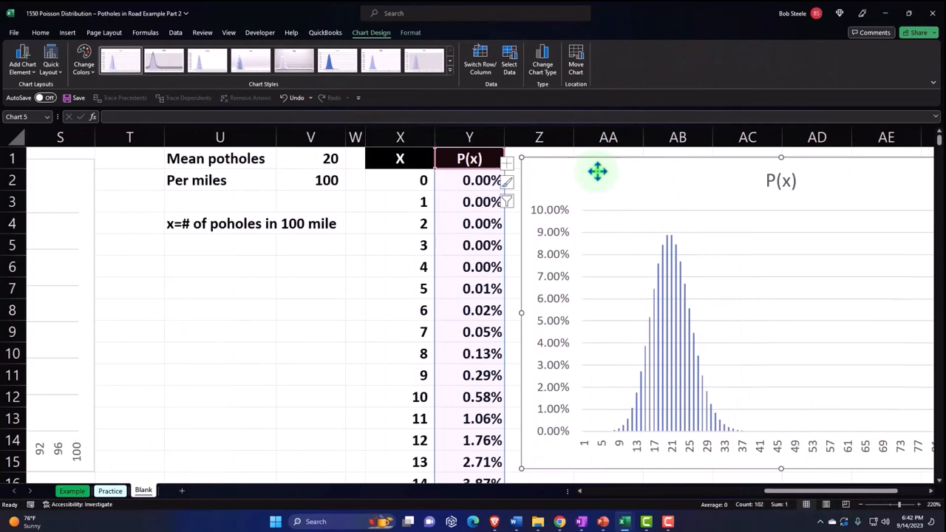
{"action": "left_click_drag", "start_coordinate": [597, 171], "coordinate": [603, 168]}
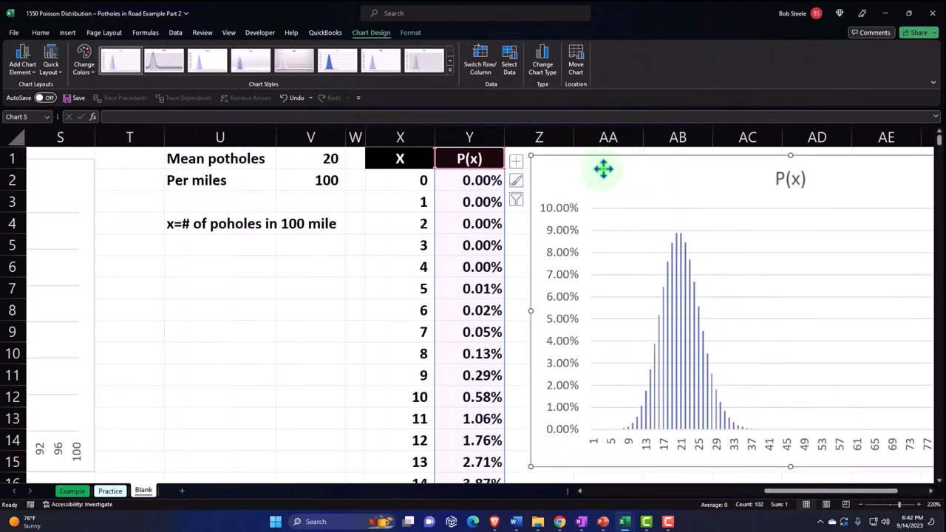
Step: In Select Data, set the horizontal axis labels to the X values X2:X102
{"action": "left_click", "coordinate": [508, 59]}
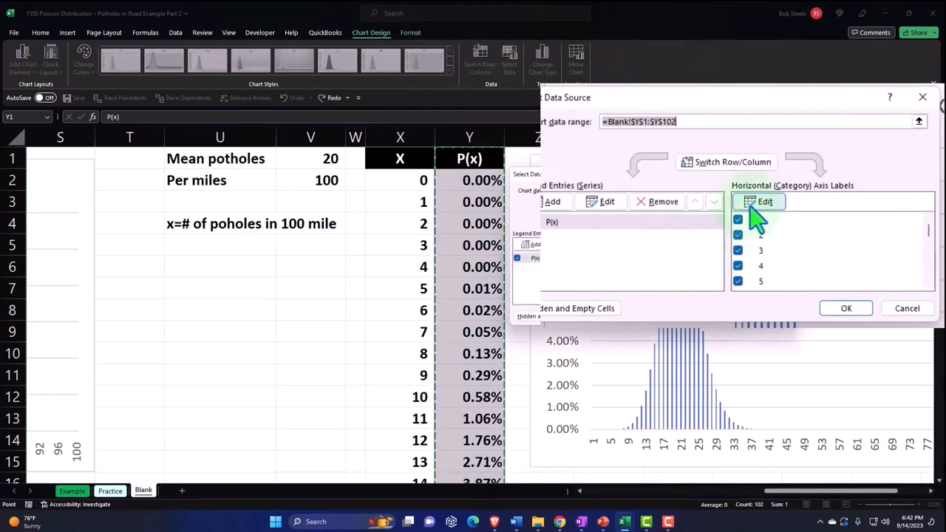
{"action": "left_click", "coordinate": [759, 201]}
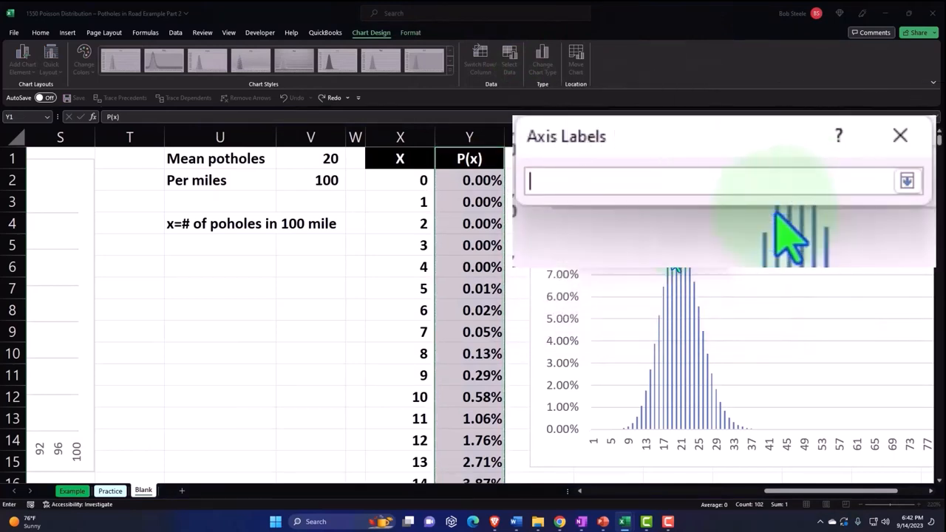
{"action": "left_click", "coordinate": [399, 181]}
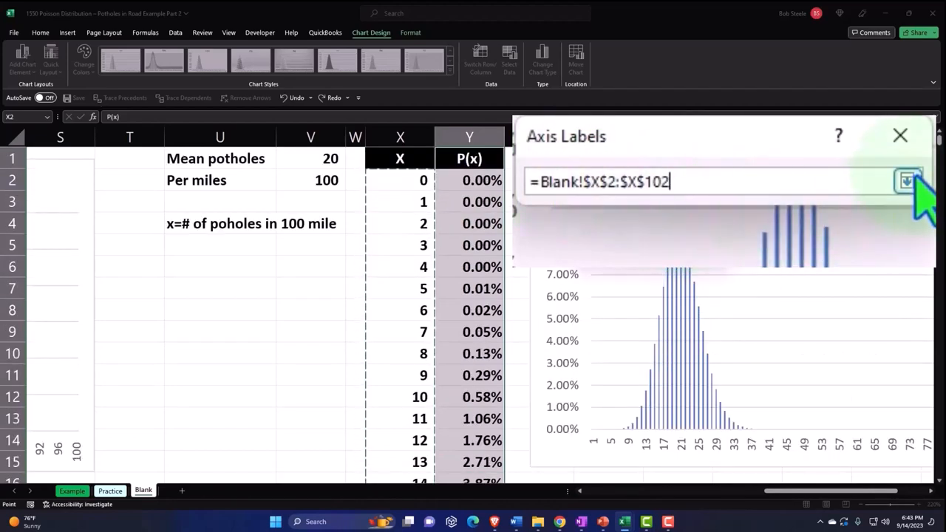
{"action": "left_click", "coordinate": [908, 181]}
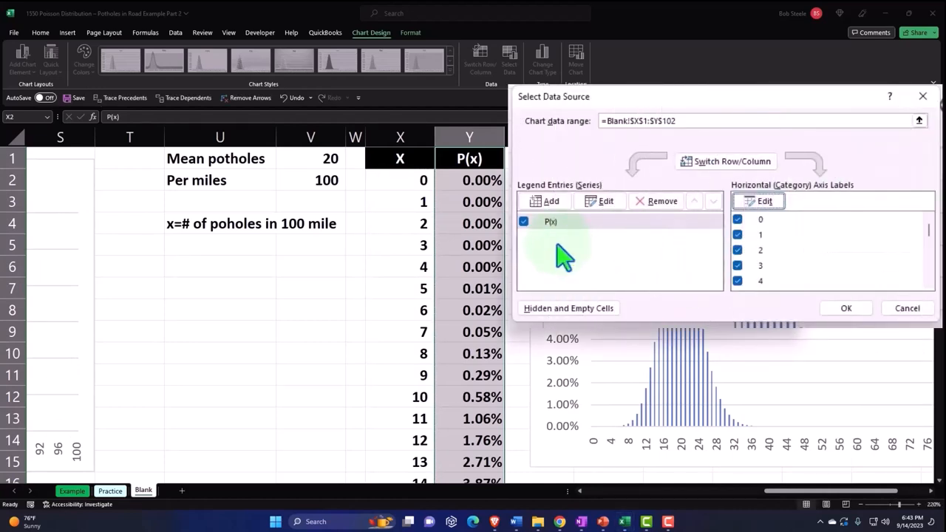
{"action": "mouse_move", "coordinate": [547, 251]}
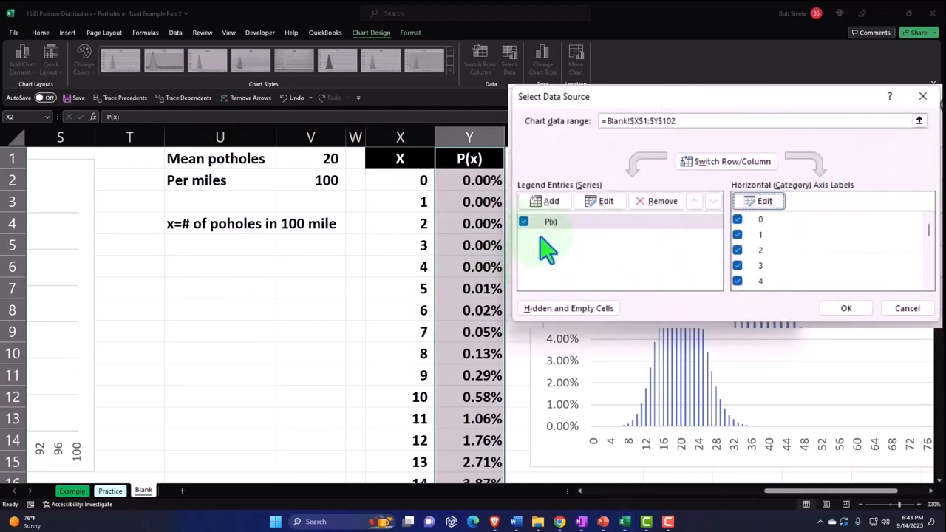
Step: Add a % of Total series named from H1 with values H2:H102 and apply it
{"action": "left_click", "coordinate": [606, 201]}
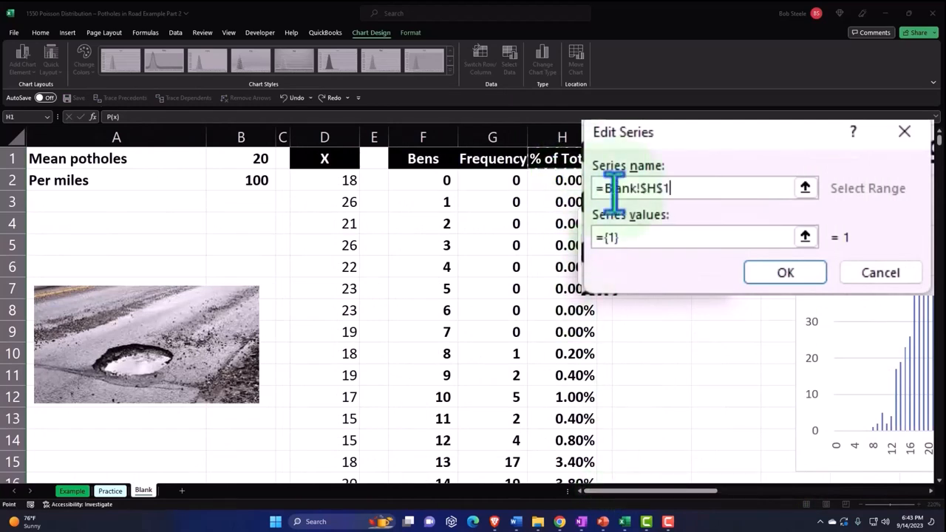
{"action": "left_click", "coordinate": [695, 236]}
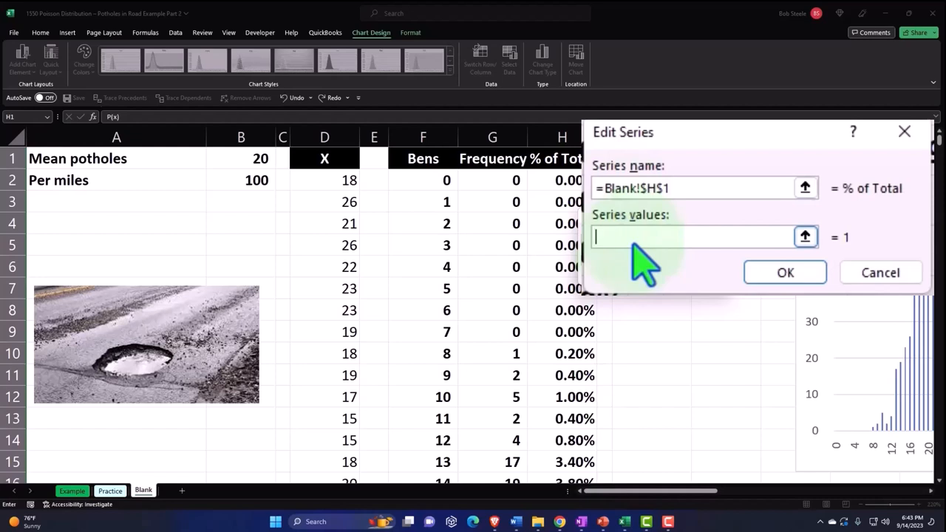
{"action": "left_click", "coordinate": [804, 236]}
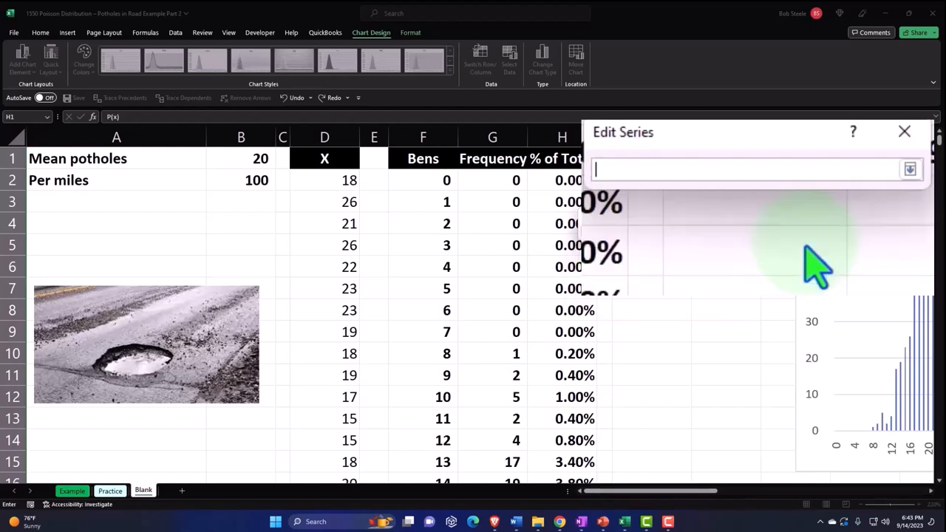
{"action": "left_click", "coordinate": [562, 180]}
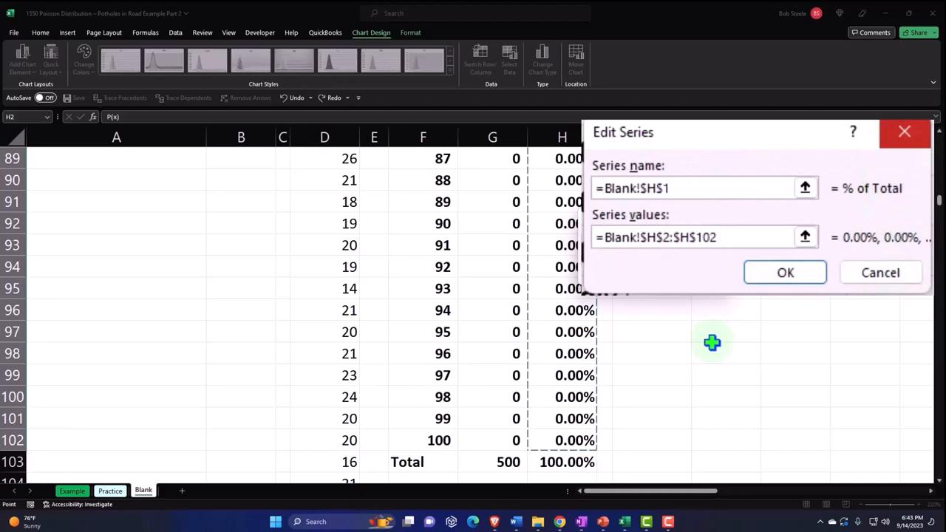
{"action": "left_click", "coordinate": [785, 272]}
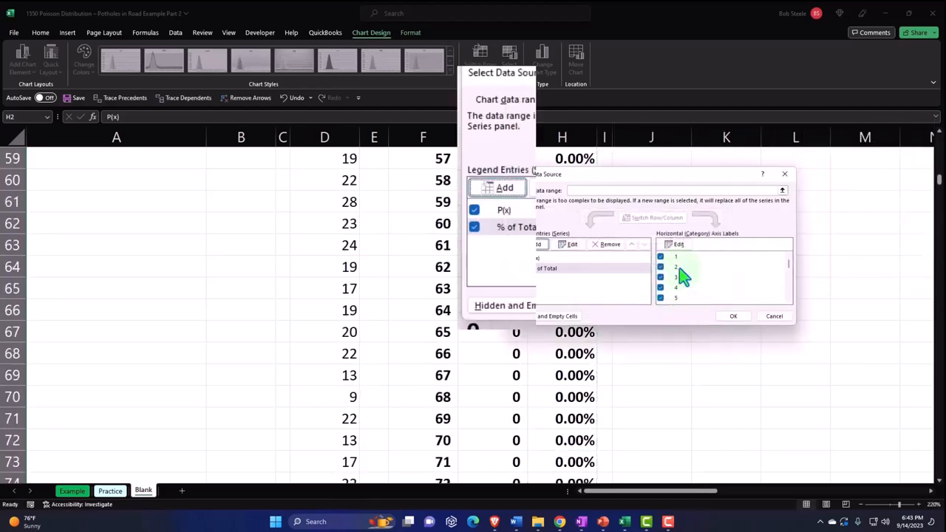
{"action": "left_click", "coordinate": [733, 317]}
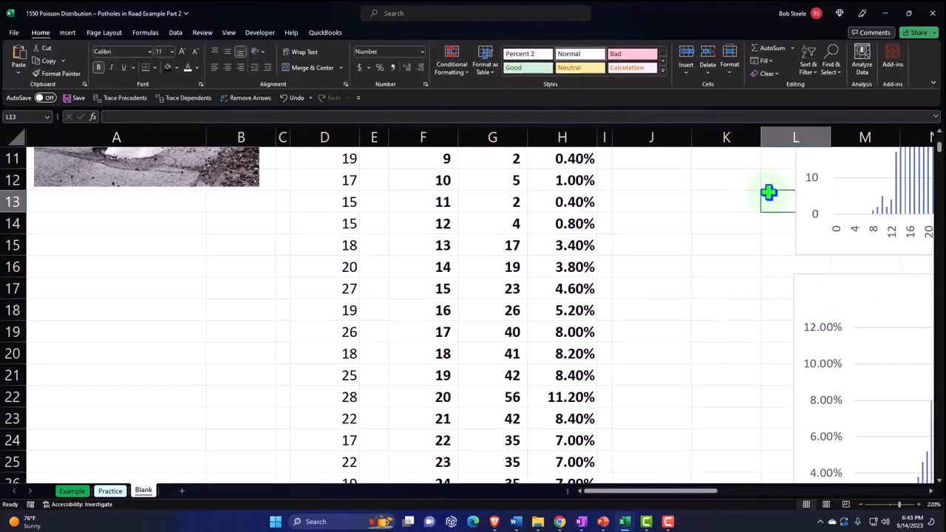
Step: Turn on the legend distinguishing P(x) from % of Total on the overlaid chart
{"action": "scroll", "scroll_direction": "right", "scroll_amount": 3}
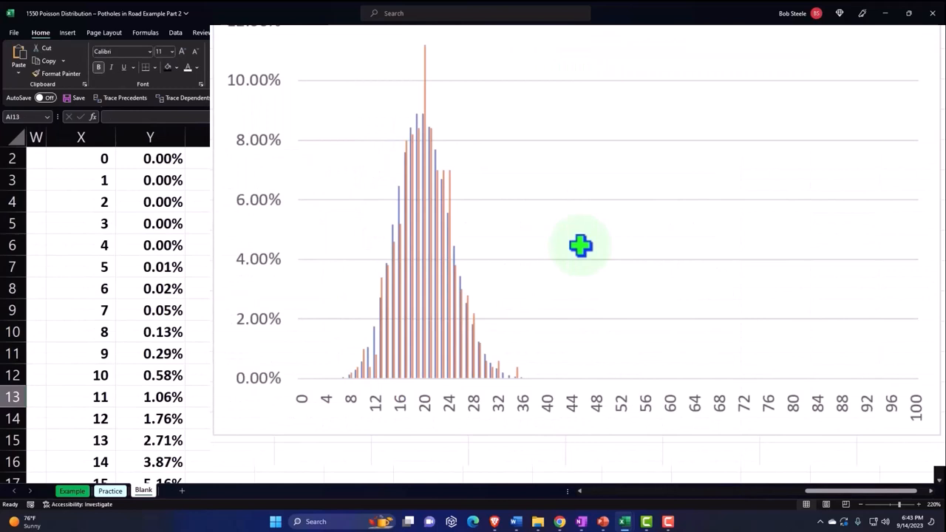
{"action": "mouse_move", "coordinate": [599, 332]}
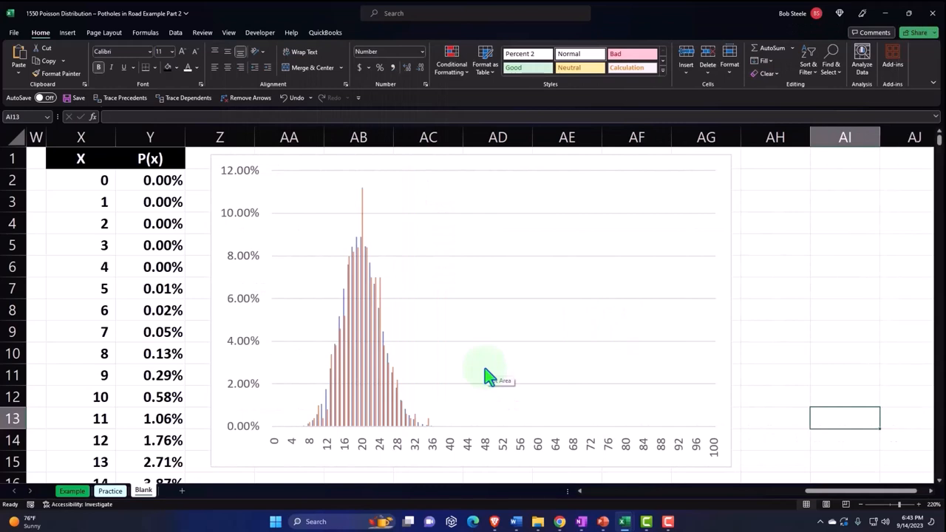
{"action": "mouse_move", "coordinate": [222, 236]}
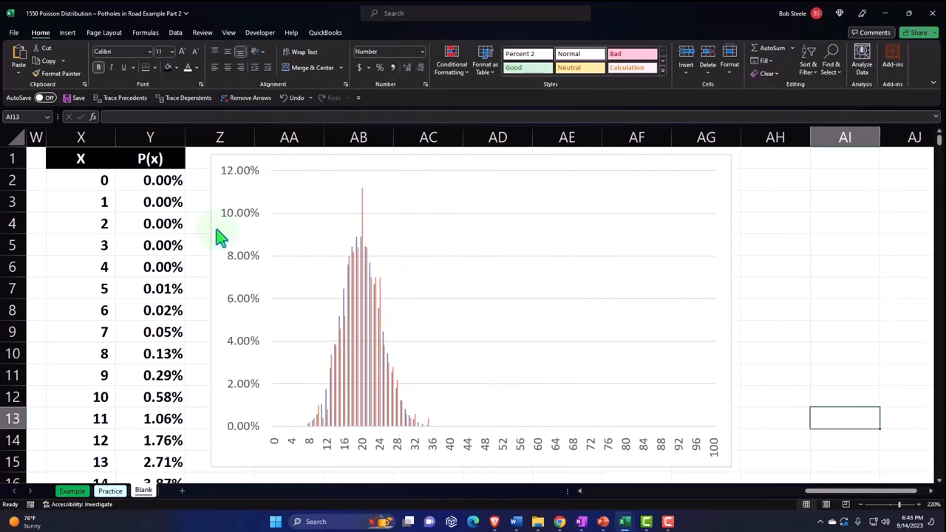
{"action": "left_click", "coordinate": [745, 162]}
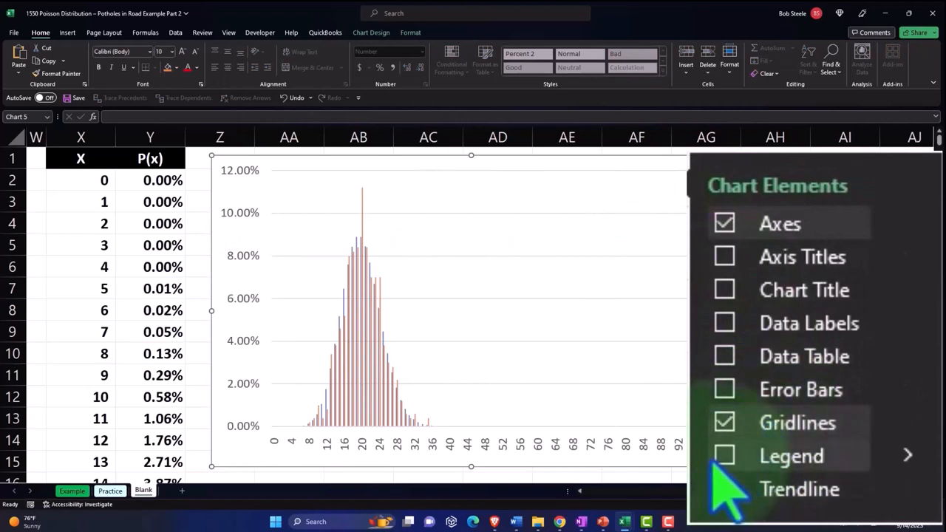
{"action": "left_click", "coordinate": [725, 455]}
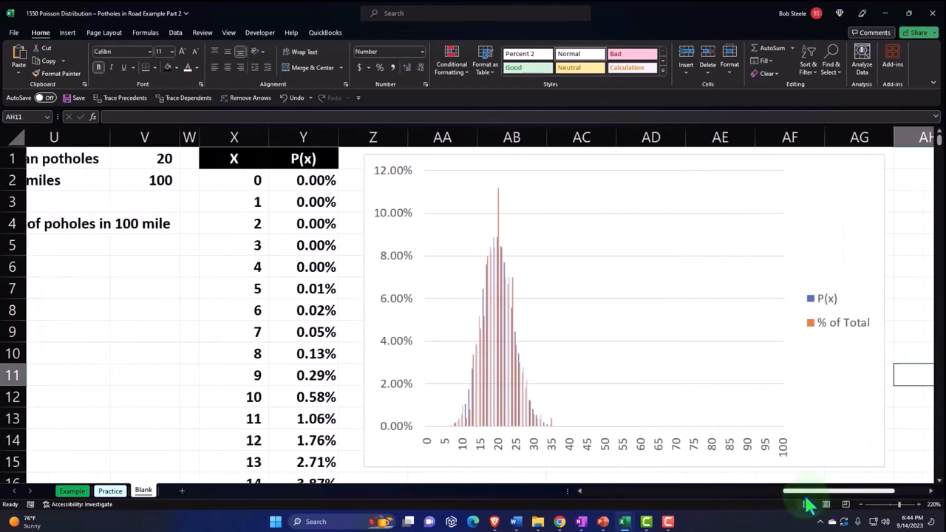
Step: Select the P(x) heading and its values Y1:Y72 for charting
{"action": "scroll", "scroll_direction": "down", "scroll_amount": 3}
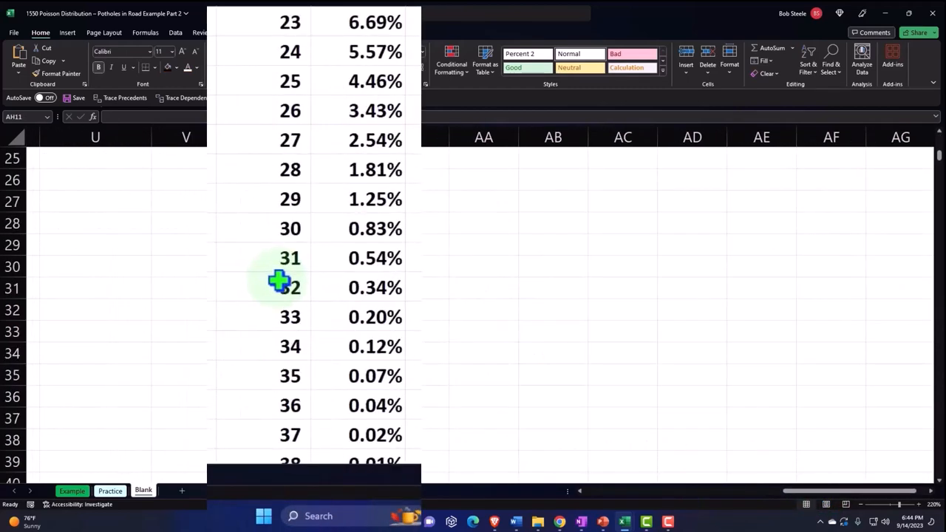
{"action": "scroll", "scroll_direction": "down", "scroll_amount": 3}
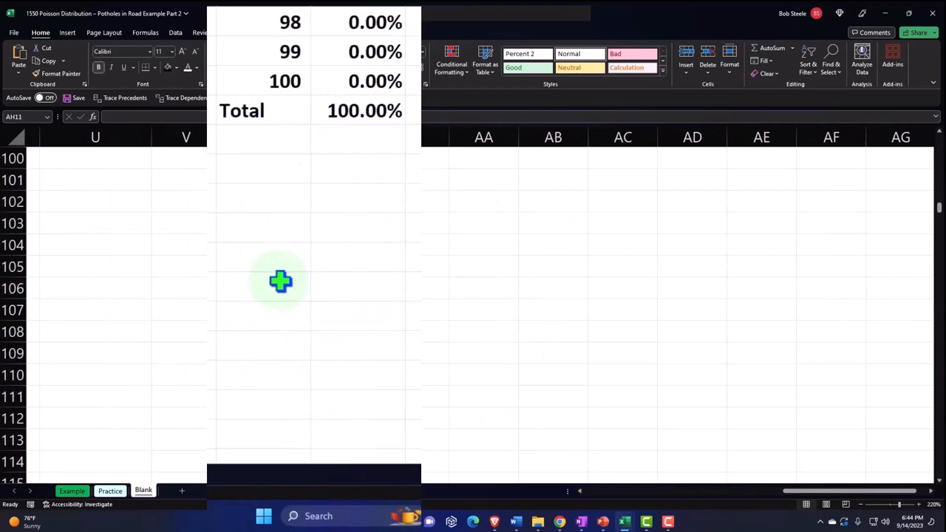
{"action": "left_click", "coordinate": [281, 346]}
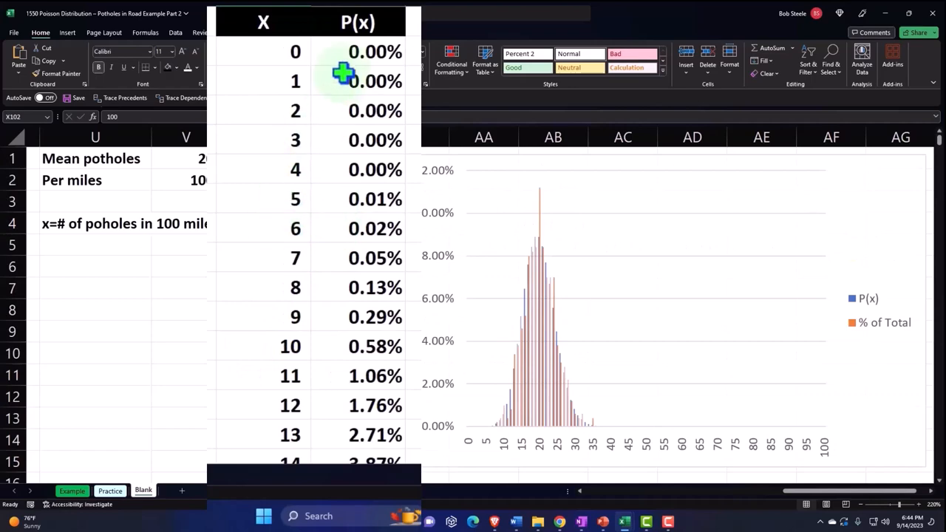
{"action": "scroll", "scroll_direction": "down", "scroll_amount": 3}
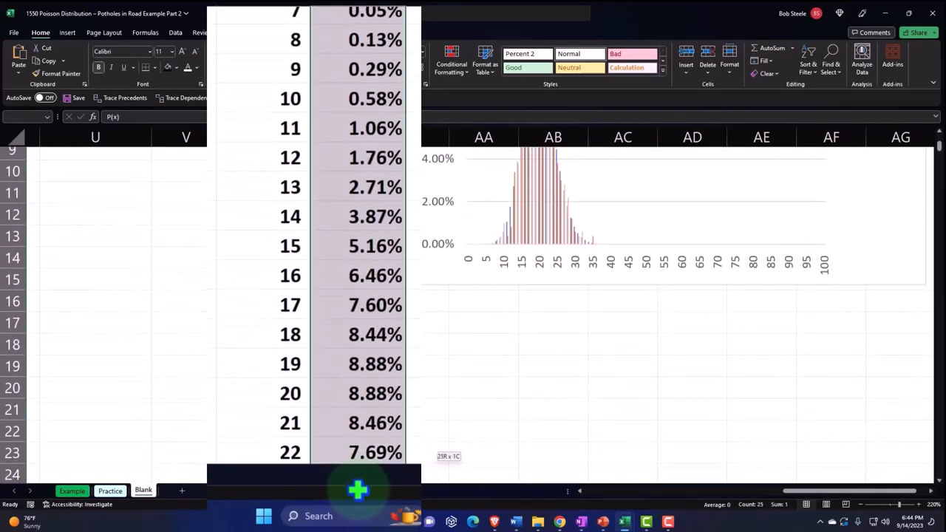
{"action": "scroll", "scroll_direction": "down", "scroll_amount": 3}
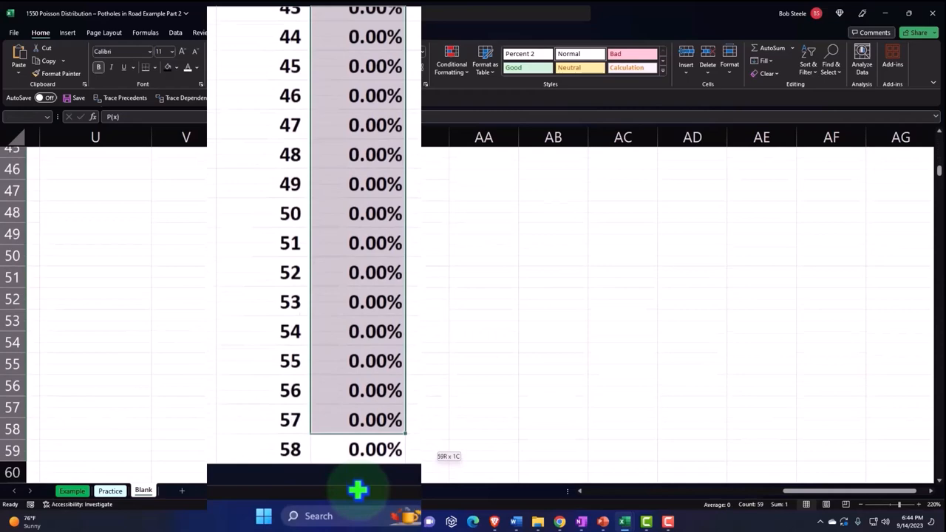
{"action": "scroll", "scroll_direction": "down", "scroll_amount": 3}
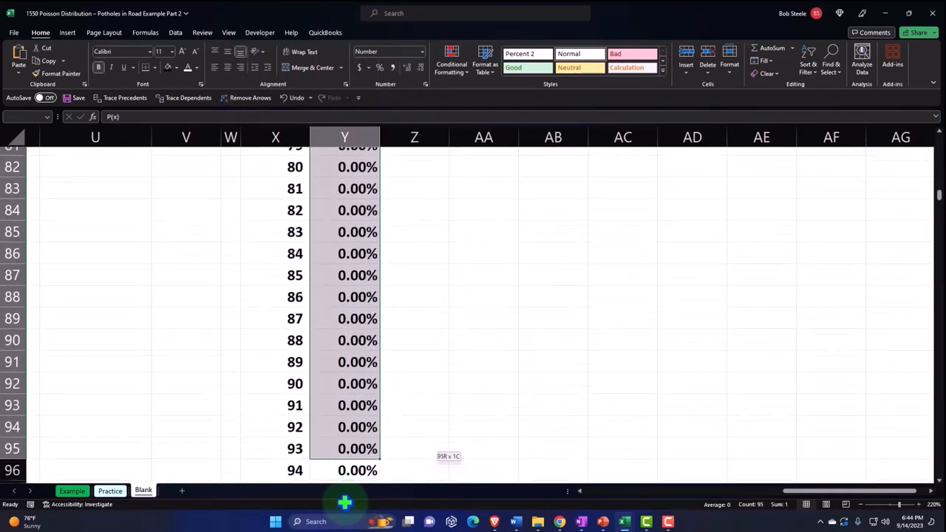
{"action": "scroll", "scroll_direction": "down", "scroll_amount": 3}
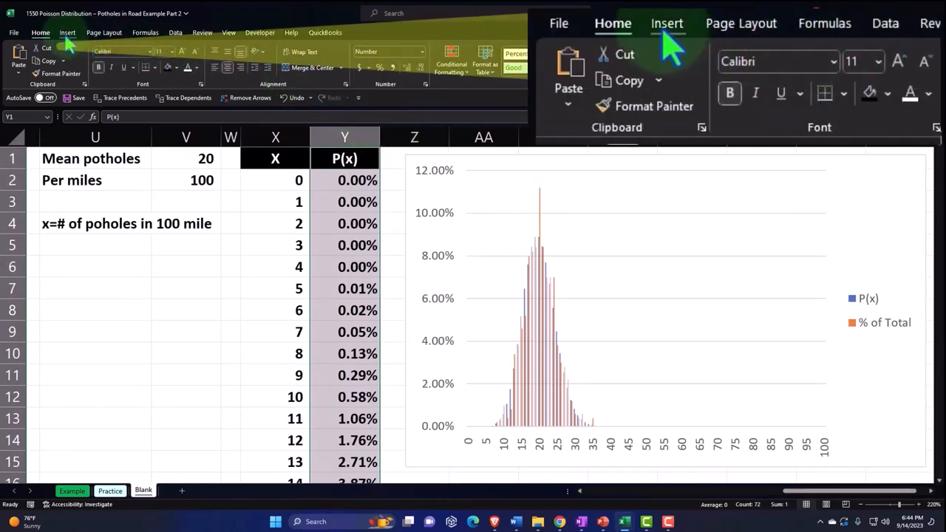
Step: Insert a Line with Markers chart plotting the selected P(x) values
{"action": "left_click", "coordinate": [665, 23]}
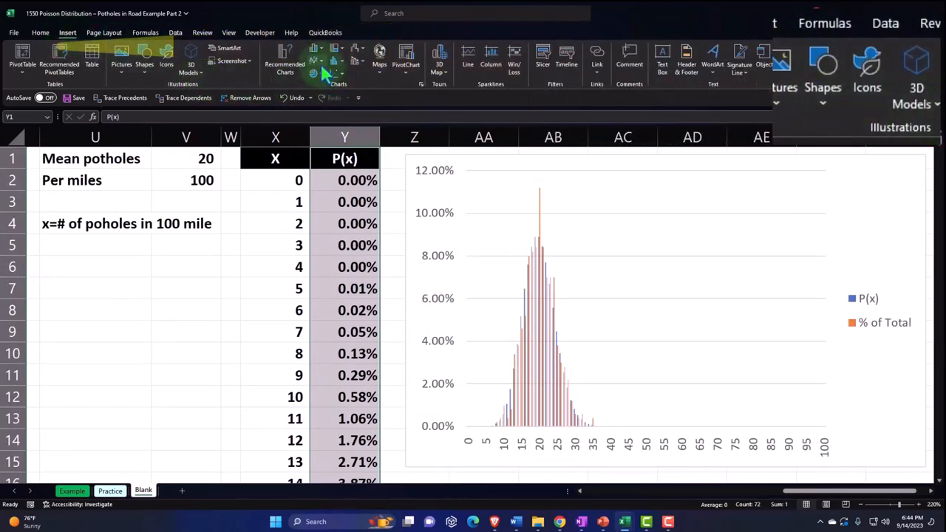
{"action": "left_click", "coordinate": [325, 58]}
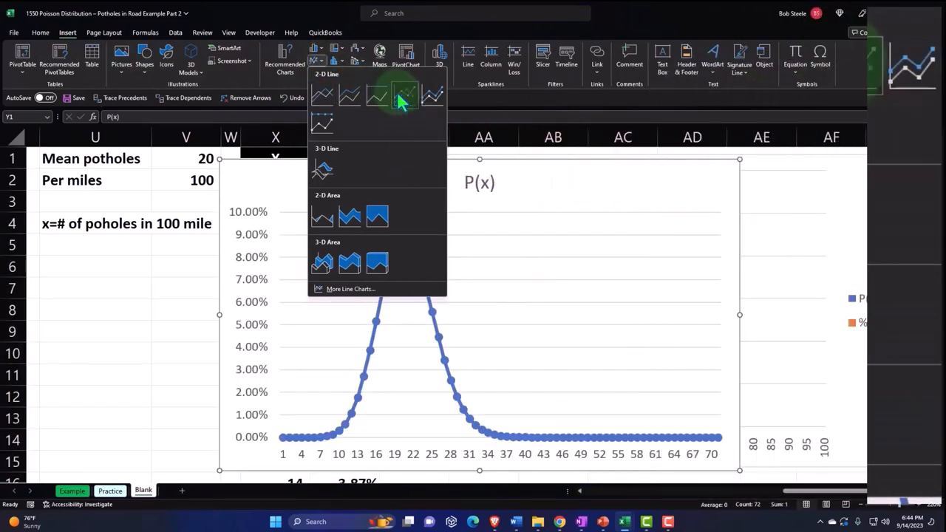
{"action": "left_click", "coordinate": [405, 96]}
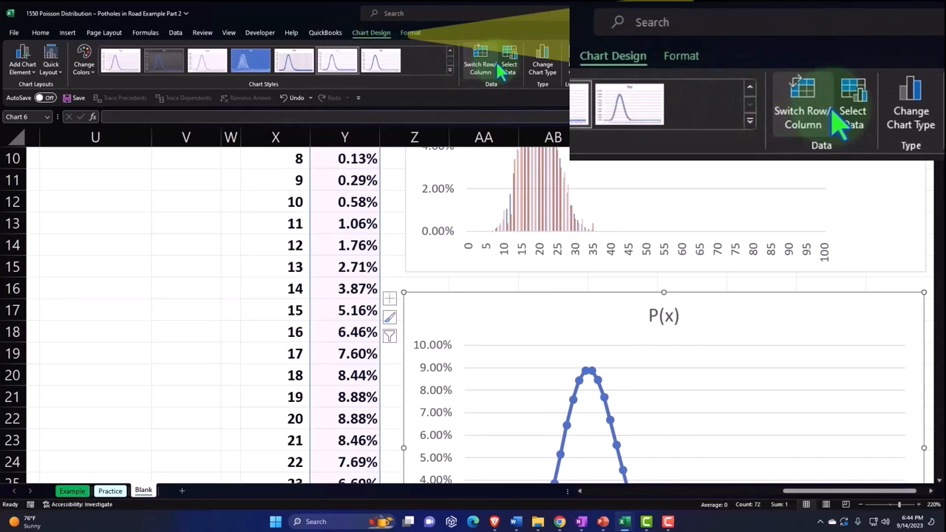
Step: Set the line chart's horizontal axis labels to the X values X2:X72
{"action": "left_click", "coordinate": [509, 58]}
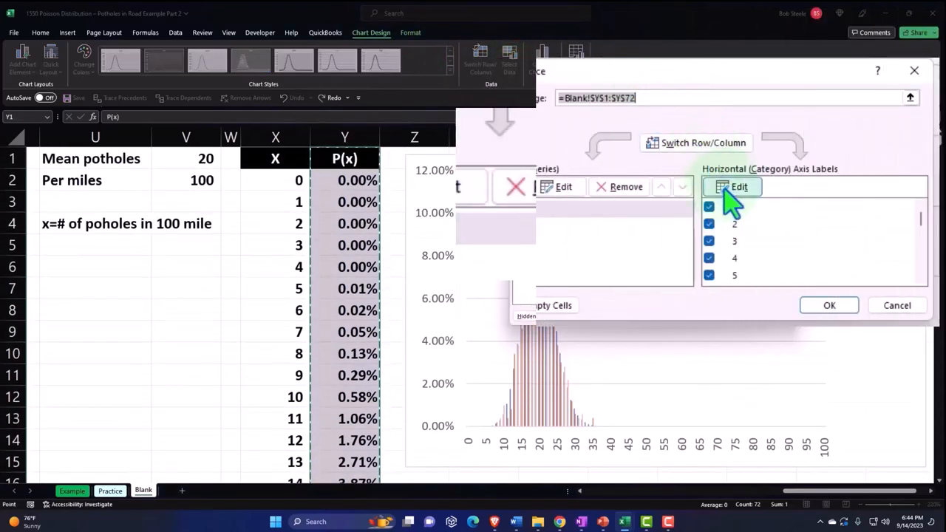
{"action": "left_click", "coordinate": [739, 186]}
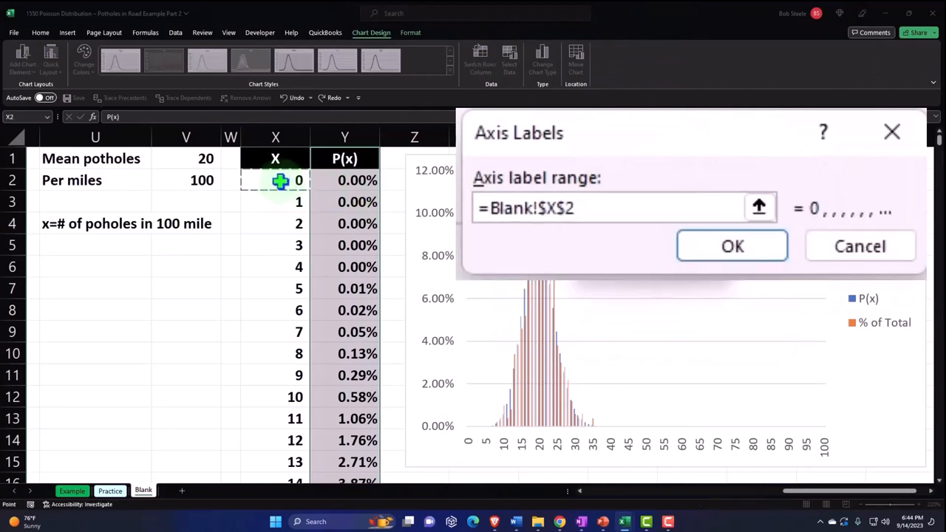
{"action": "left_click_drag", "start_coordinate": [275, 180], "coordinate": [275, 466]}
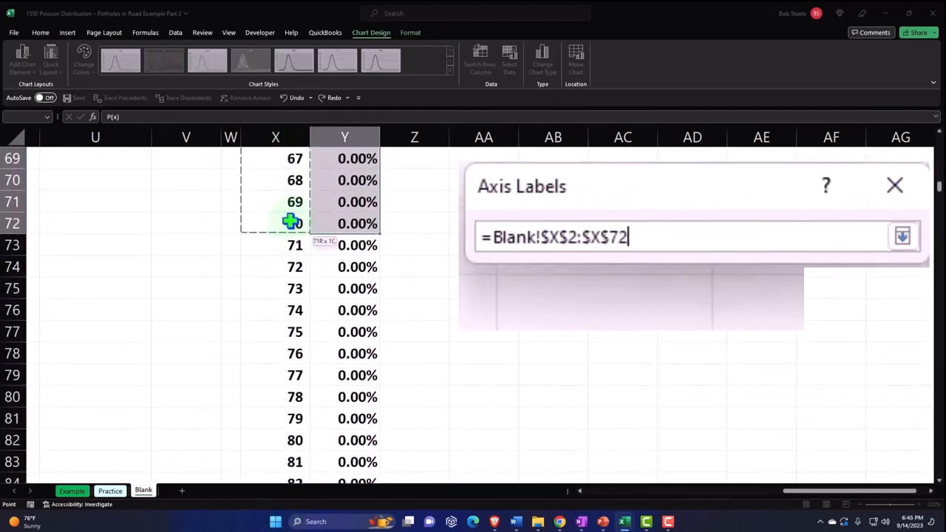
{"action": "left_click", "coordinate": [901, 237]}
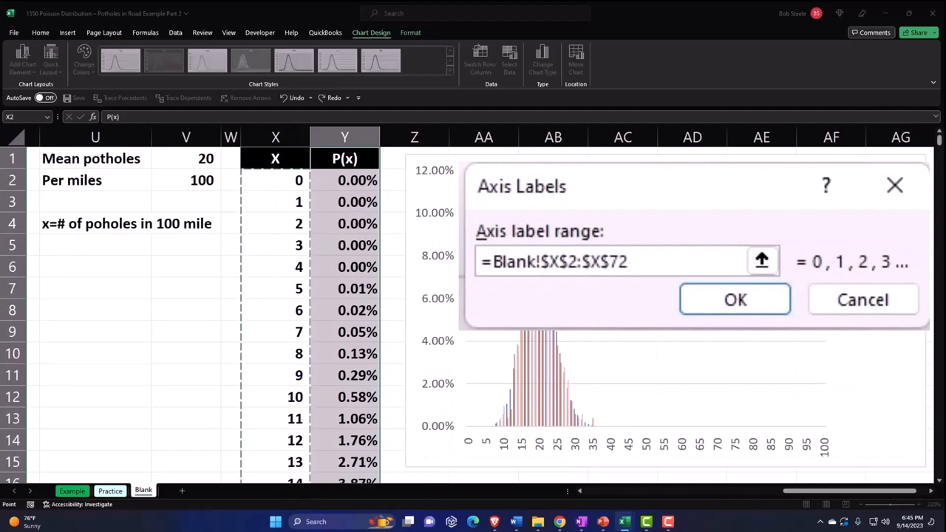
{"action": "left_click", "coordinate": [734, 299]}
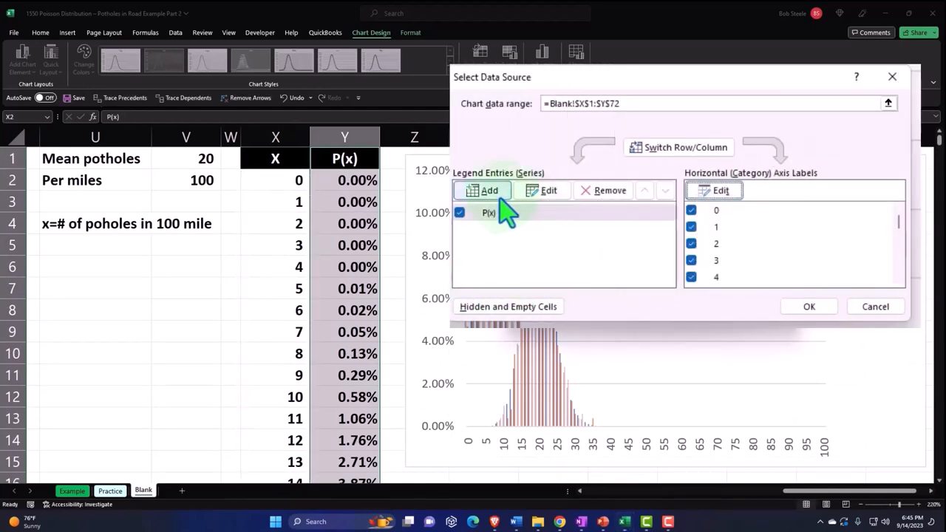
Step: Add a % of Total series named from H1 with values H2:H72
{"action": "left_click", "coordinate": [489, 189]}
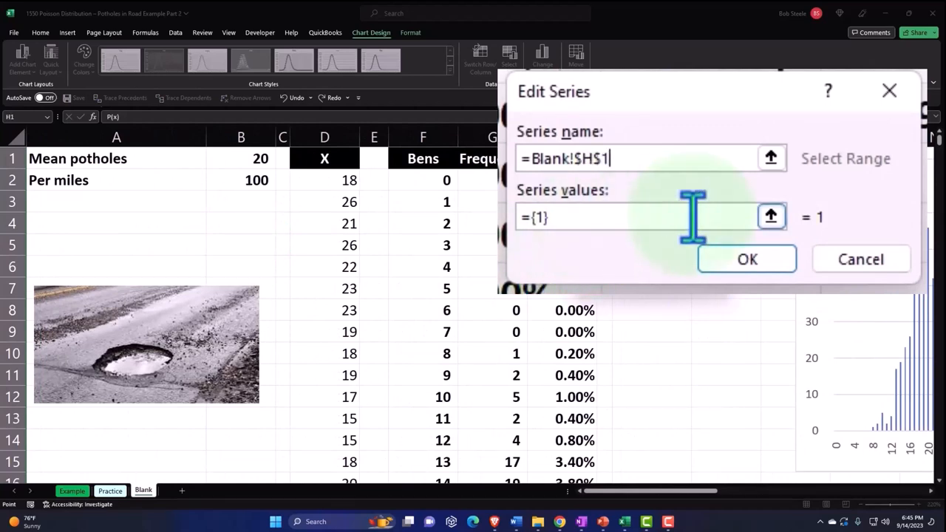
{"action": "left_click", "coordinate": [771, 216]}
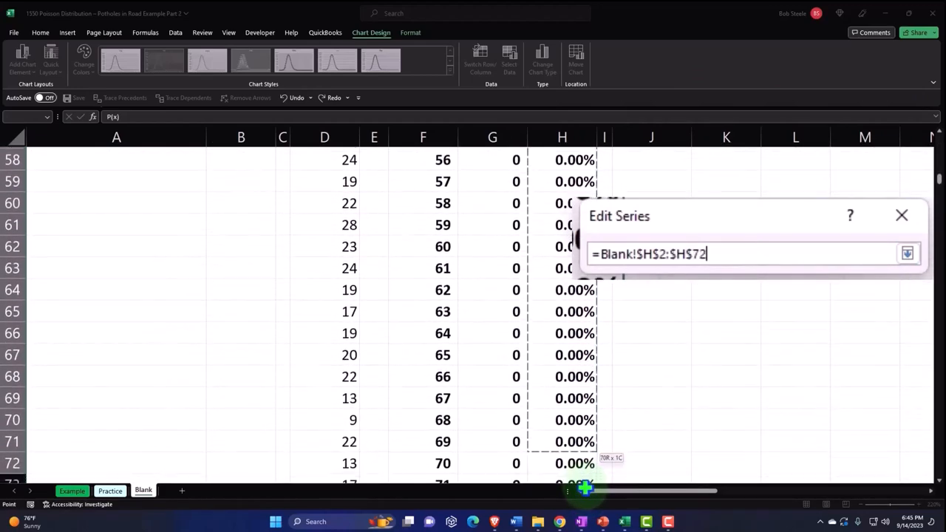
{"action": "scroll", "scroll_direction": "down", "scroll_amount": 3}
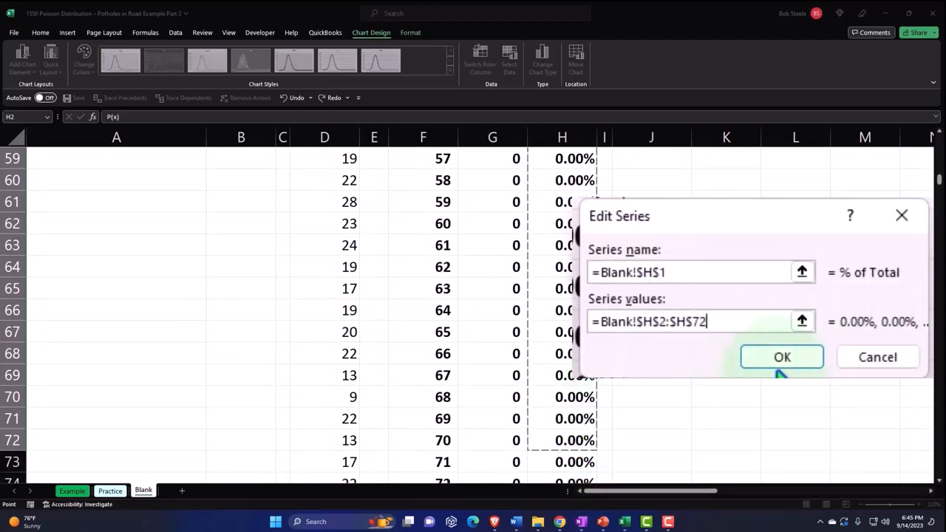
{"action": "left_click", "coordinate": [782, 357]}
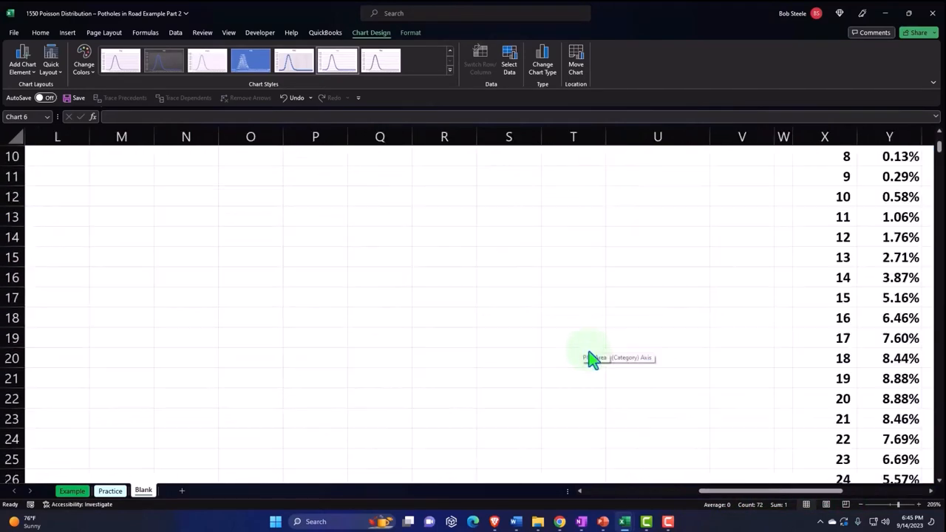
{"action": "scroll", "scroll_direction": "right", "scroll_amount": 3}
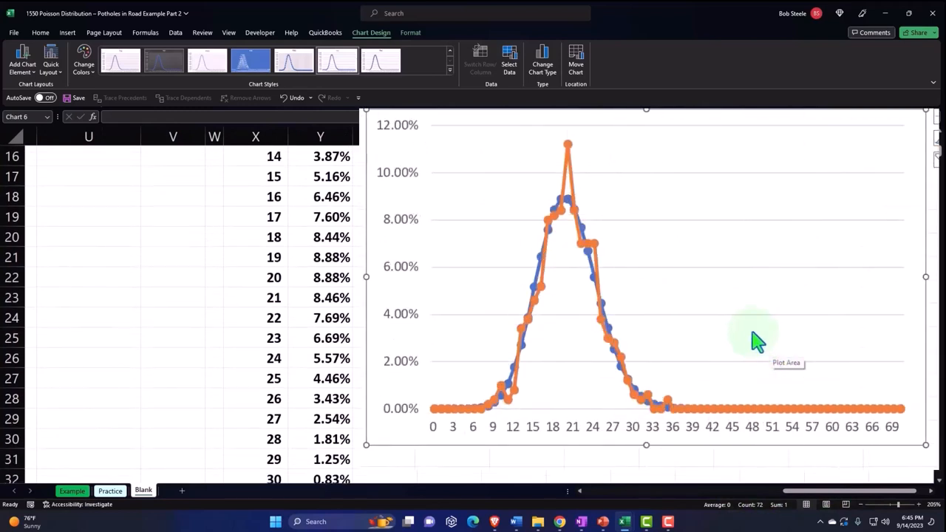
{"action": "mouse_move", "coordinate": [569, 148]}
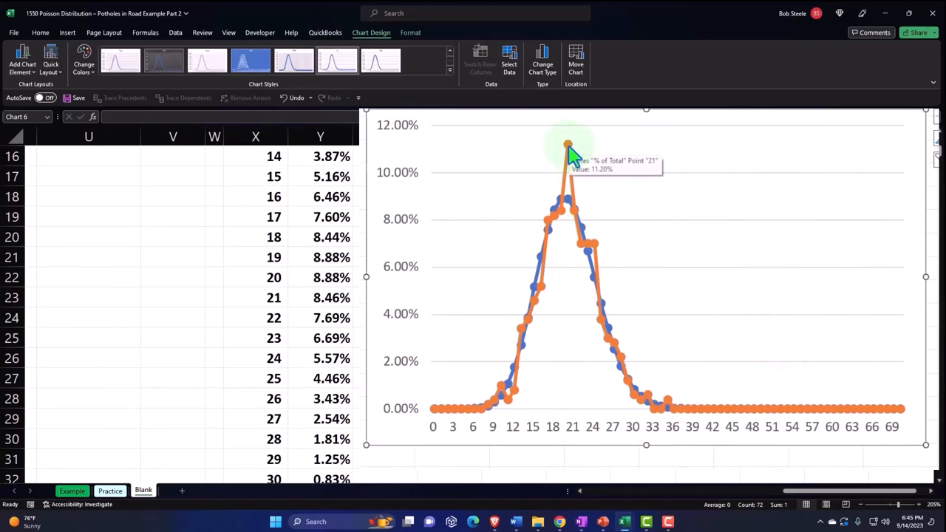
{"action": "mouse_move", "coordinate": [573, 314]}
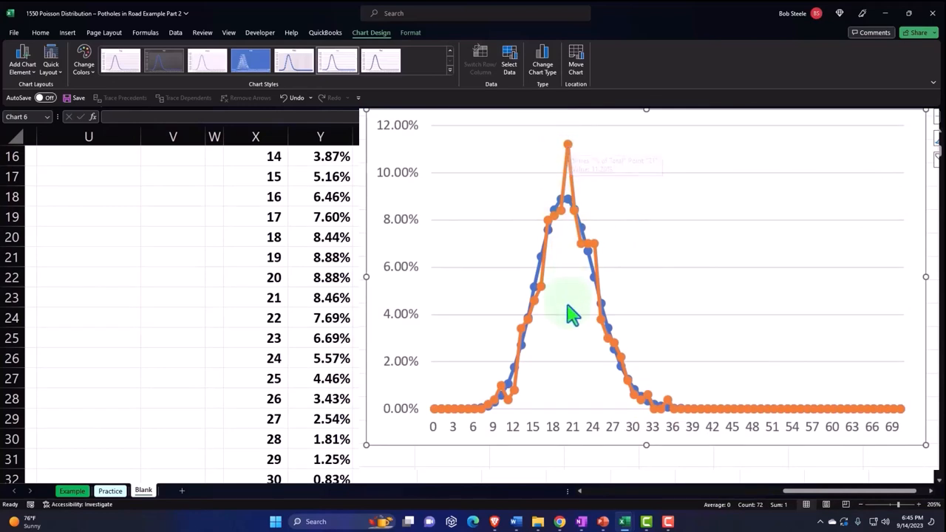
{"action": "mouse_move", "coordinate": [579, 266]}
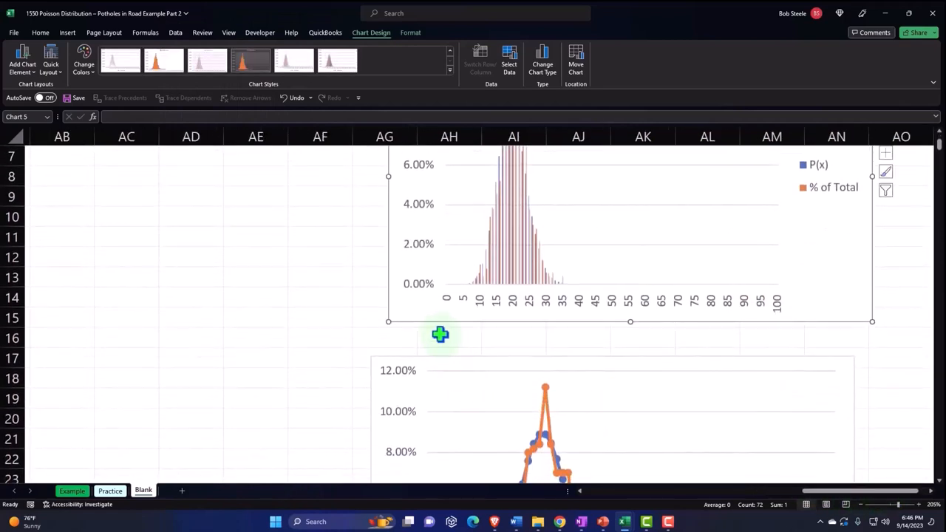
{"action": "left_click_drag", "start_coordinate": [441, 334], "coordinate": [411, 320]}
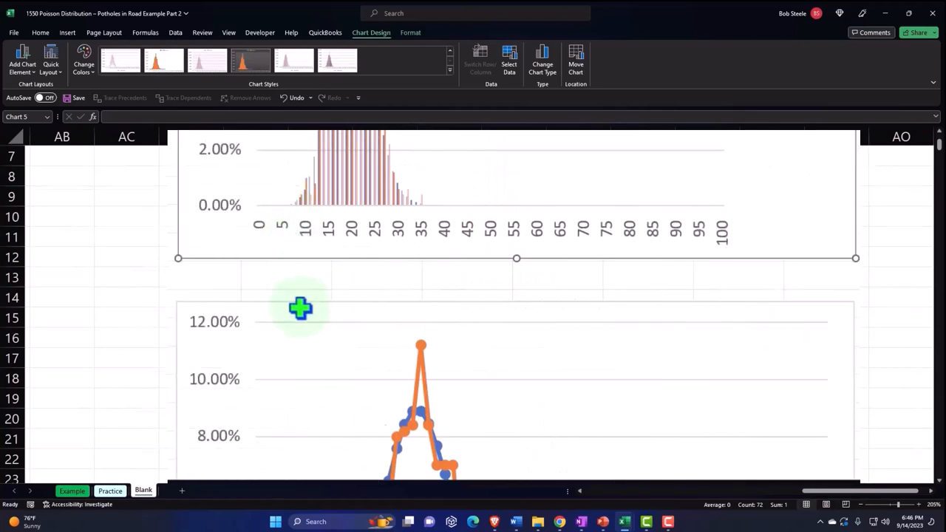
{"action": "scroll", "scroll_direction": "down", "scroll_amount": 3}
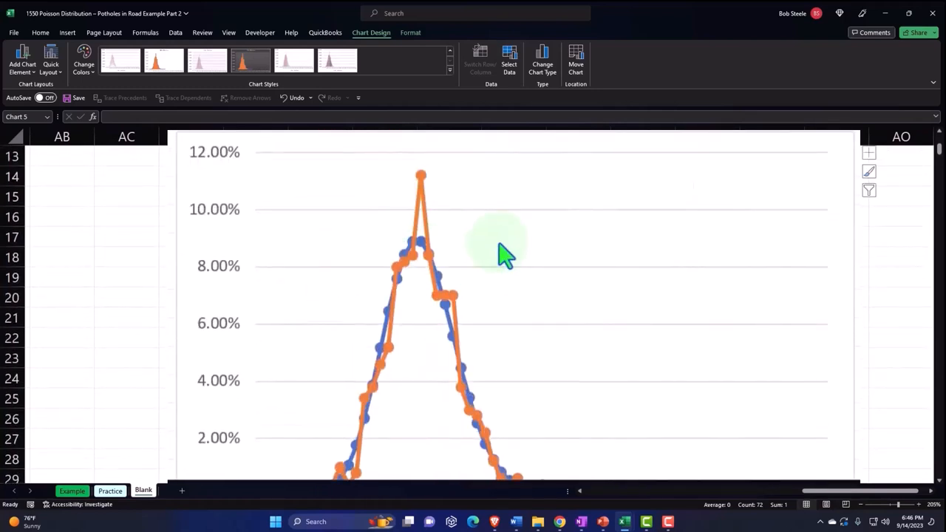
{"action": "mouse_move", "coordinate": [599, 289]}
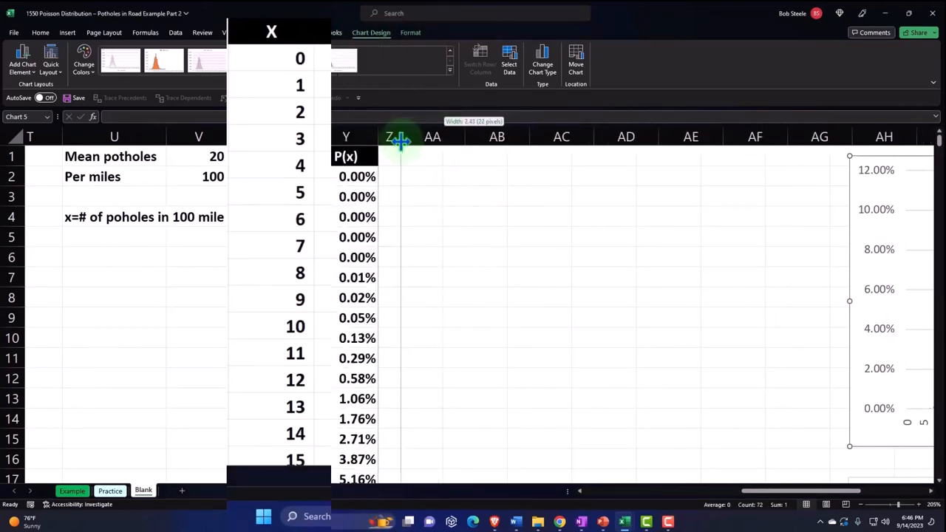
Step: Enter a '0 to <= 5' label with =SUM(Y2:Y7) beside it, formatted as 0.007%
{"action": "left_click", "coordinate": [432, 196]}
{"action": "type", "text": "0 to"}
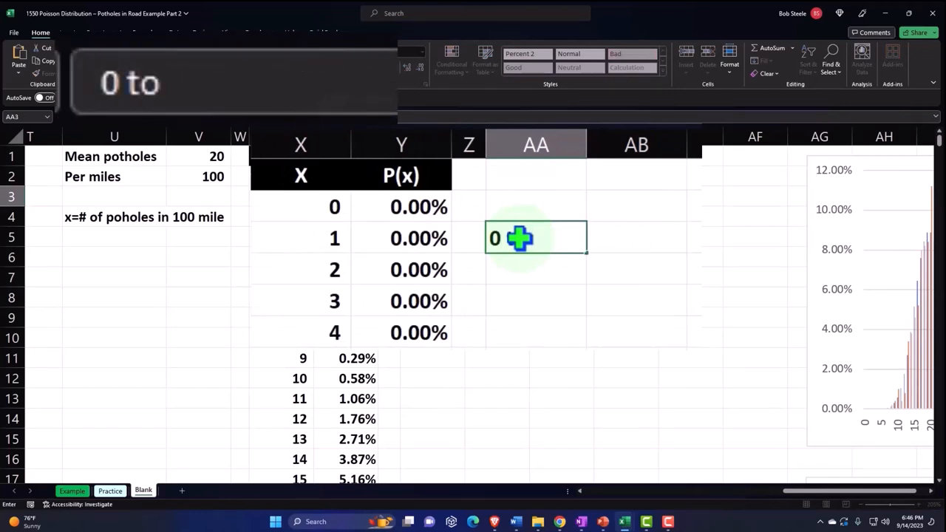
{"action": "type", "text": "="}
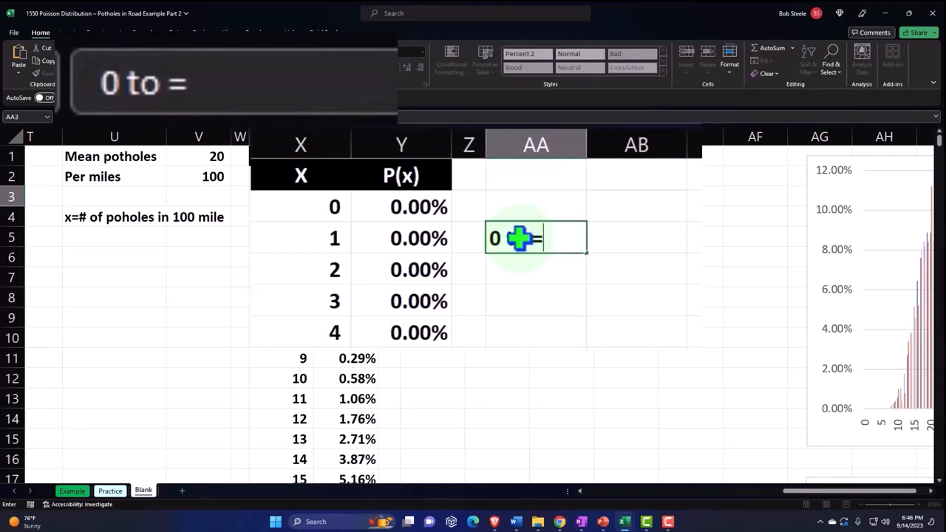
{"action": "type", "text": "5"}
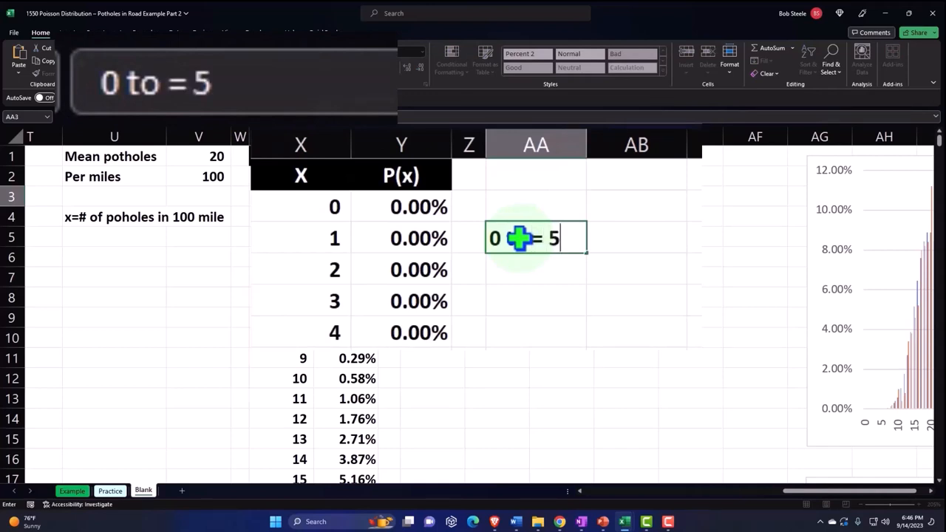
{"action": "key", "text": "tab"}
{"action": "type", "text": "="}
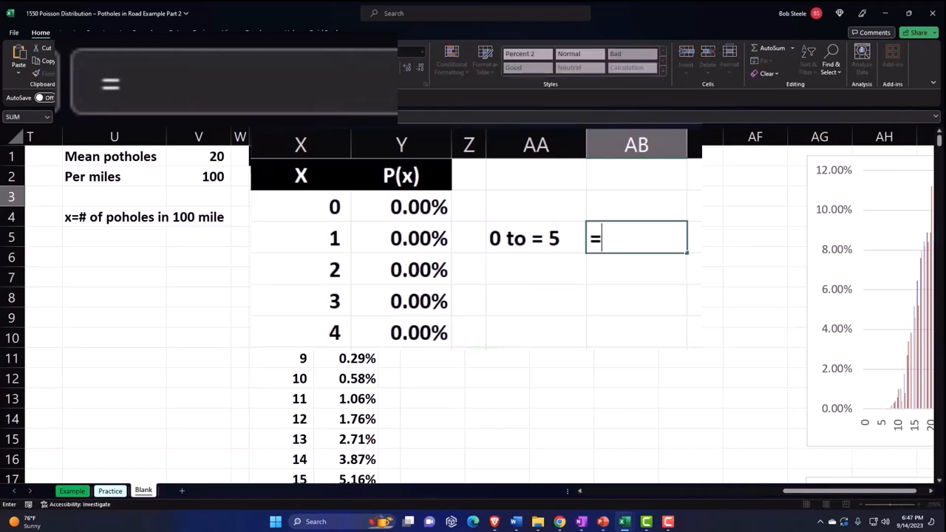
{"action": "type", "text": "sum"}
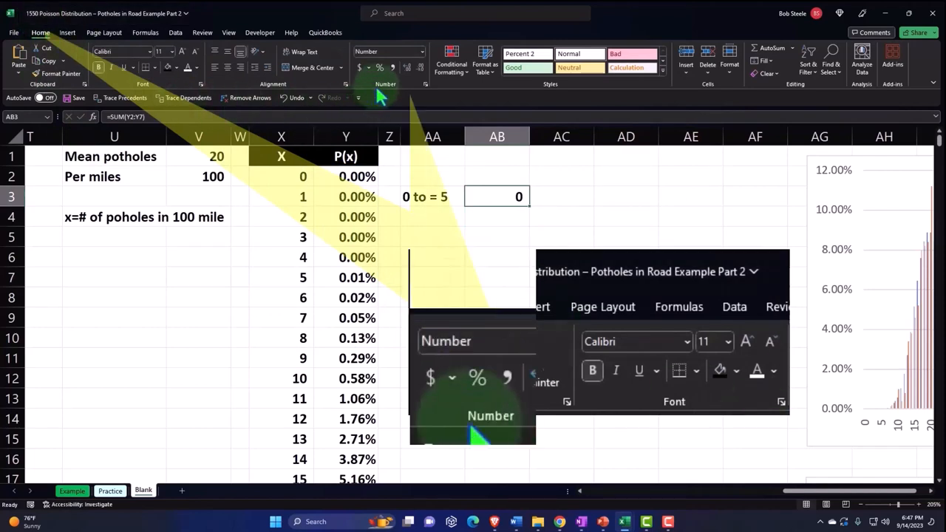
{"action": "left_click", "coordinate": [380, 68]}
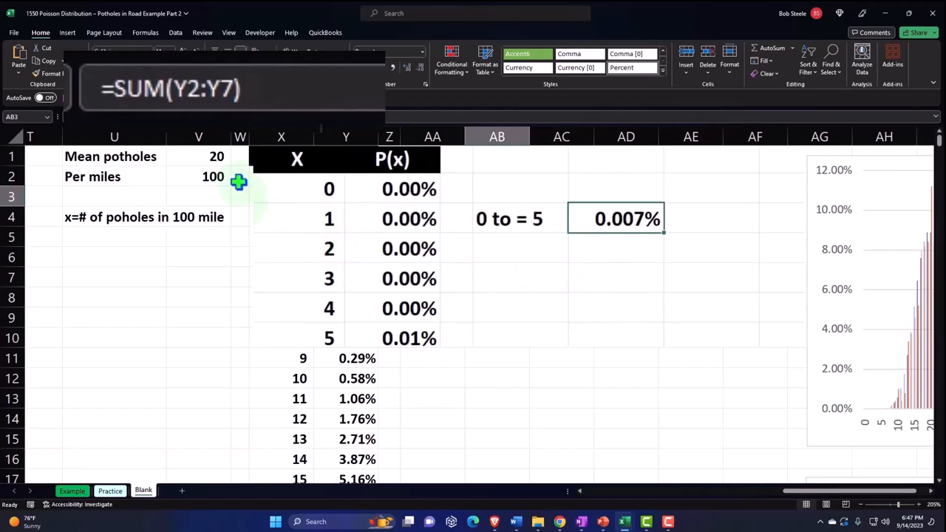
Step: Enter =POISSON.DIST(5,V1,1) in the row below and format it as a percentage
{"action": "left_click", "coordinate": [520, 249]}
{"action": "type", "text": "="}
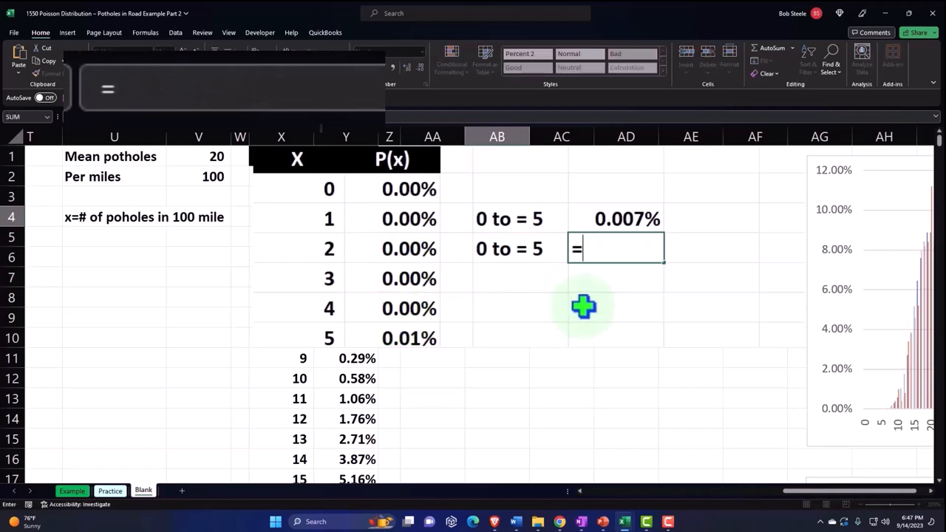
{"action": "type", "text": "p"}
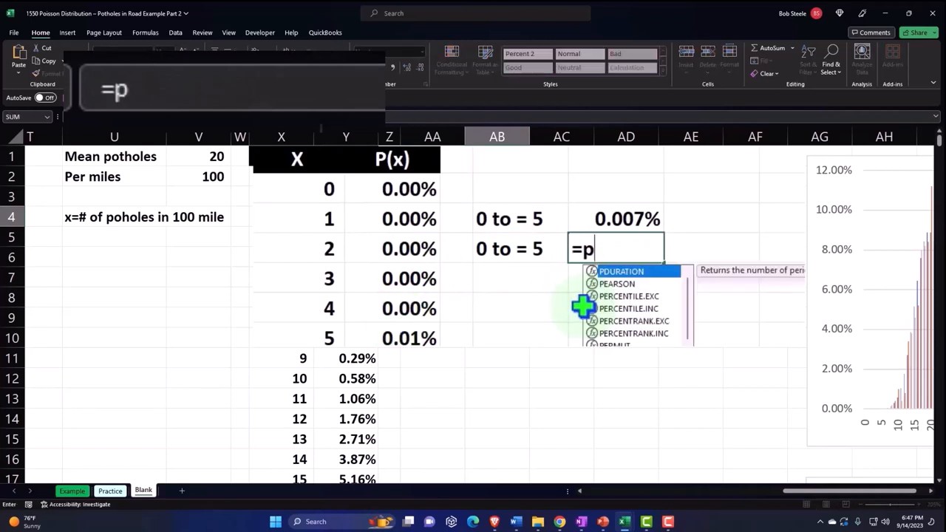
{"action": "type", "text": "OISSON.DIST("}
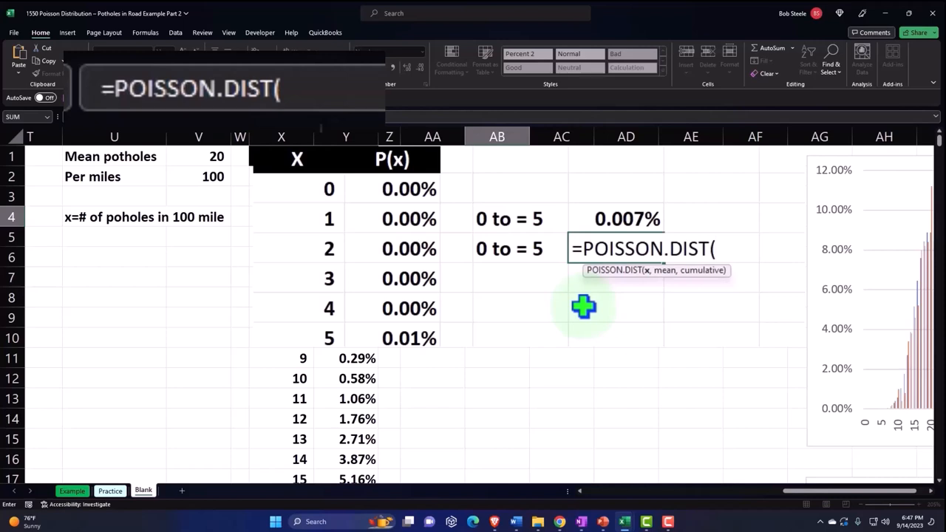
{"action": "type", "text": "5"}
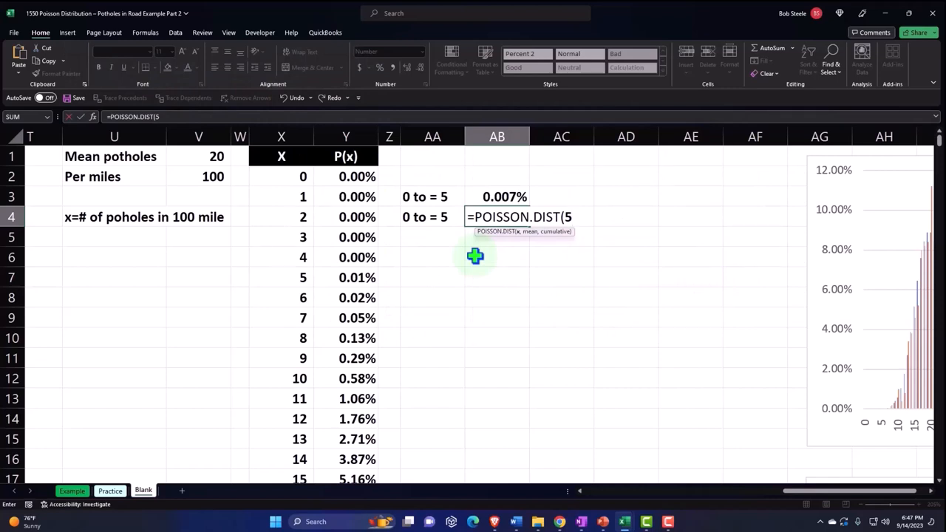
{"action": "type", "text": ","}
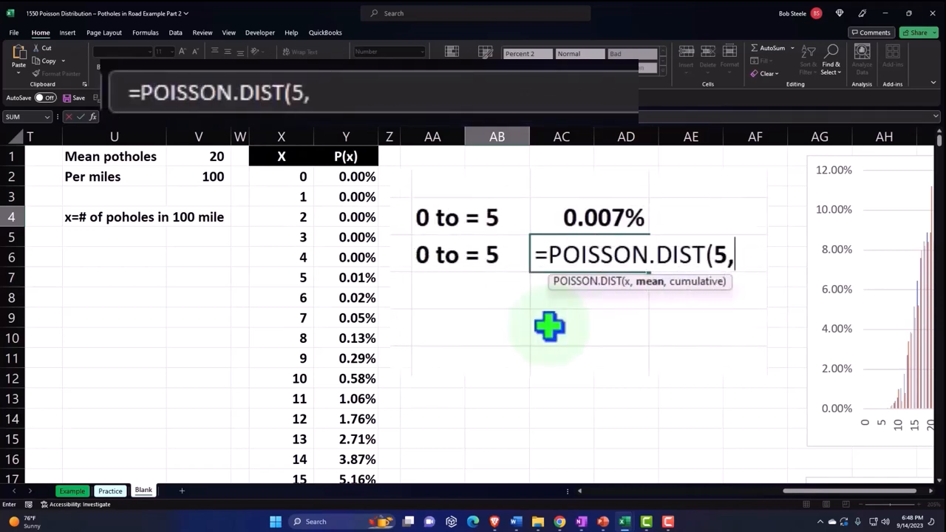
{"action": "left_click", "coordinate": [198, 157]}
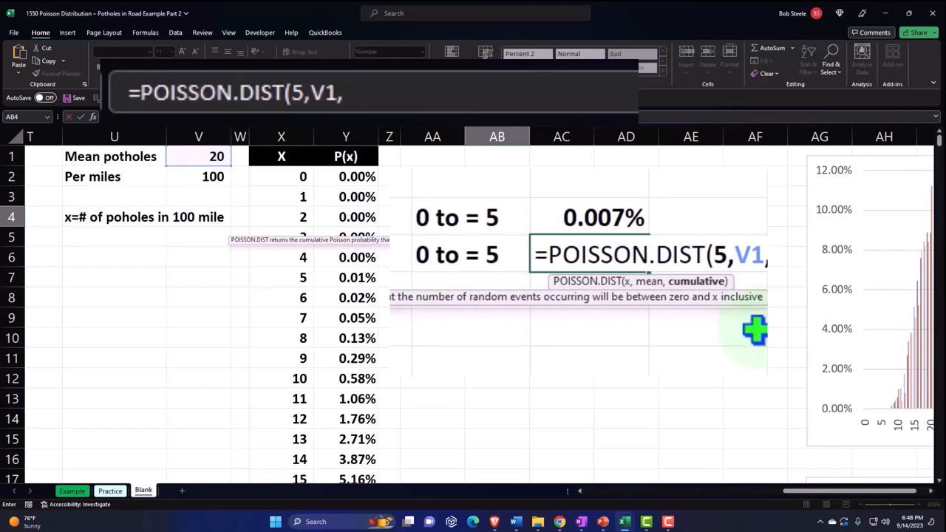
{"action": "type", "text": "1)"}
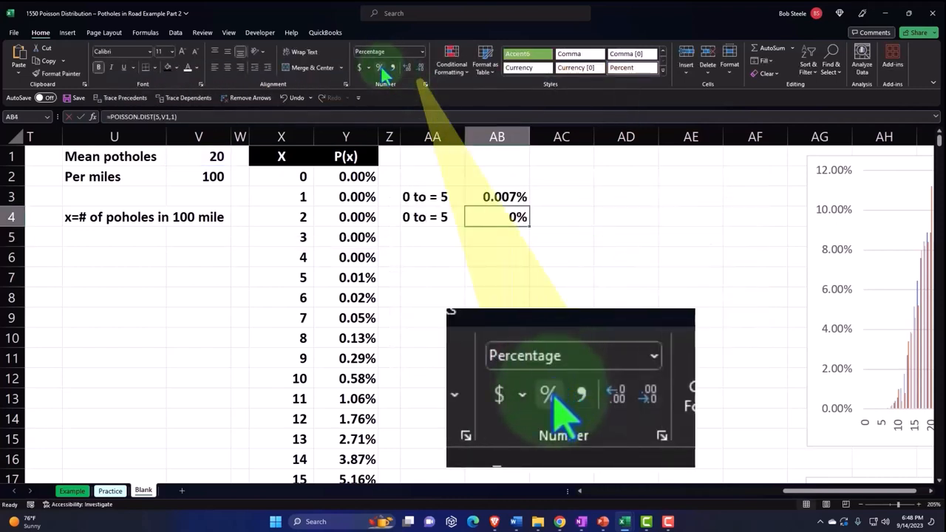
{"action": "left_click", "coordinate": [406, 68]}
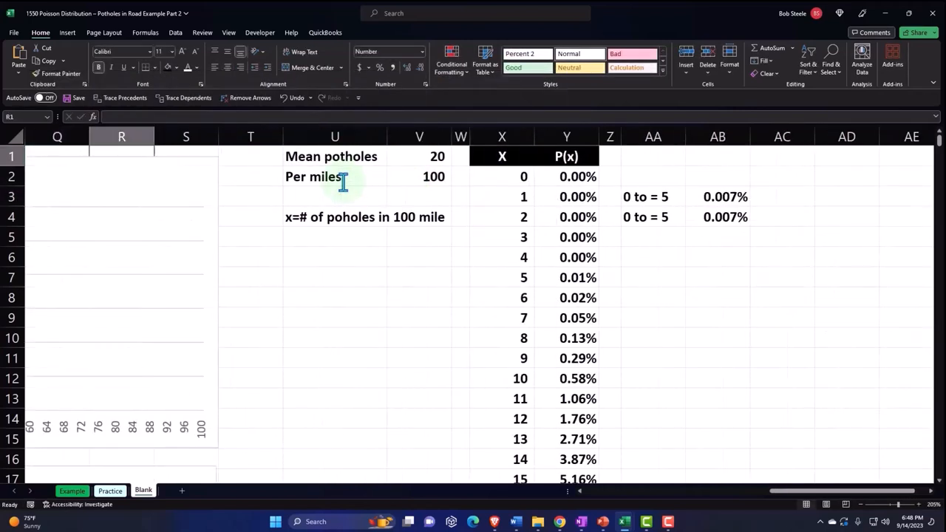
Step: Reference the data's computed mean (20.140) as mean potholes, updating both 0-to-5 results to 0.006%
{"action": "left_click", "coordinate": [420, 157]}
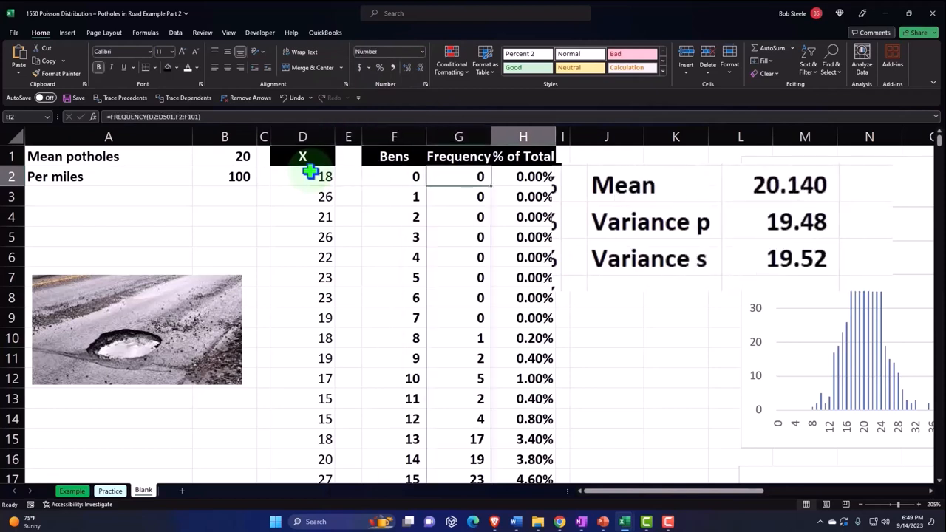
{"action": "left_click", "coordinate": [781, 185]}
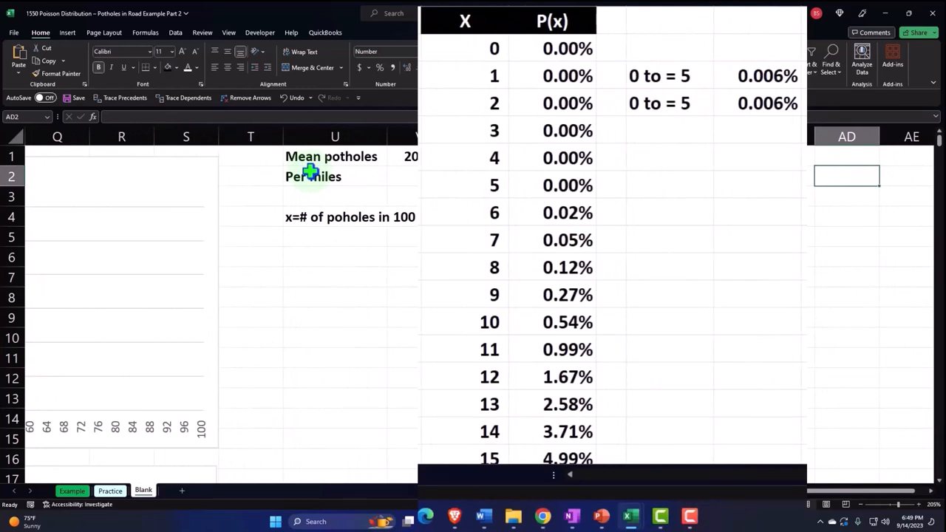
{"action": "scroll", "scroll_direction": "right", "scroll_amount": 3}
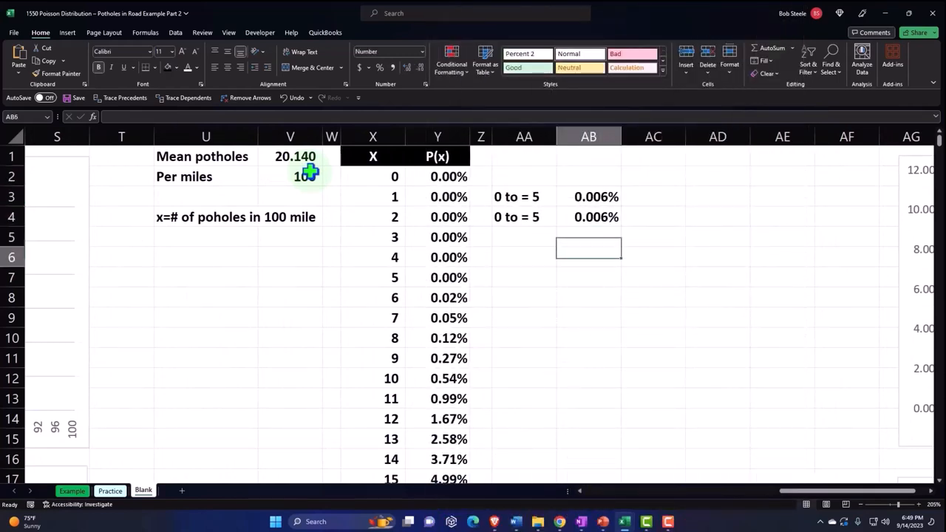
{"action": "left_click", "coordinate": [524, 257]}
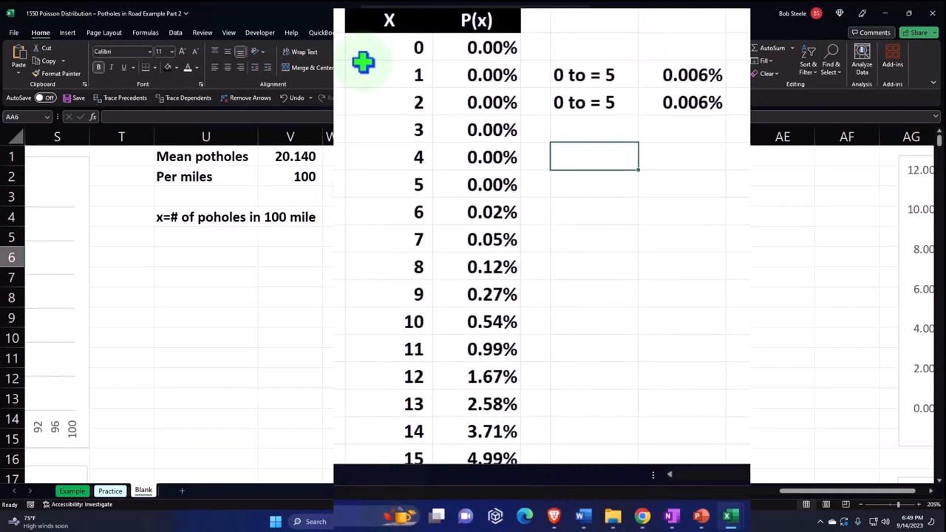
{"action": "mouse_move", "coordinate": [430, 368]}
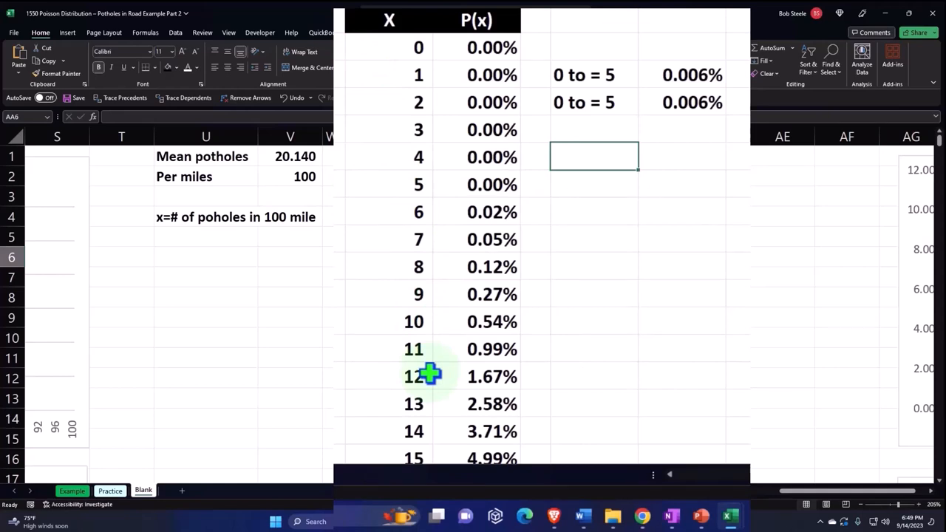
{"action": "mouse_move", "coordinate": [366, 271]}
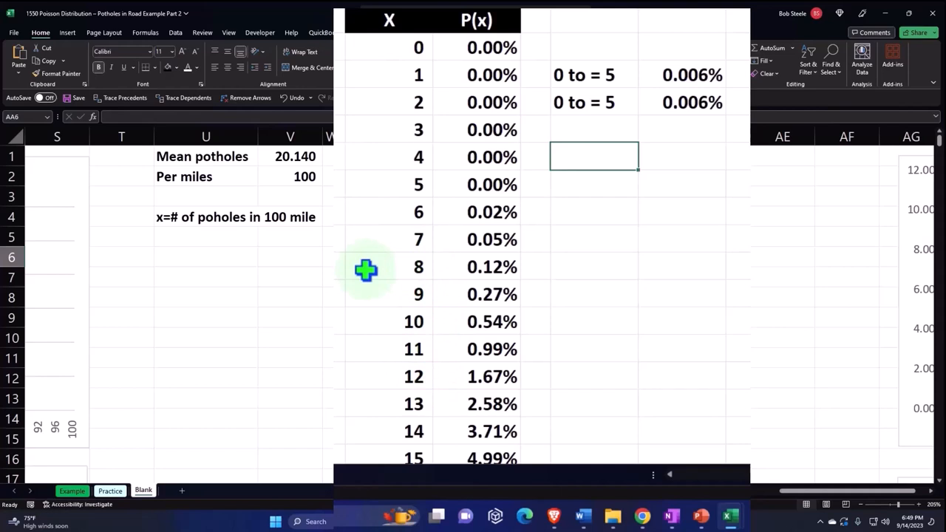
Step: Start a new range label '7 to' under the 0-to-5 rows
{"action": "type", "text": "7"}
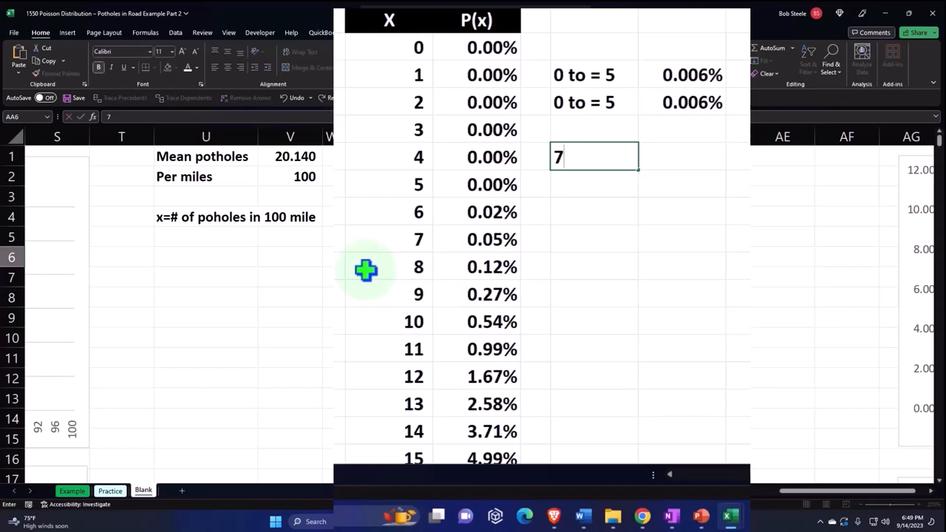
{"action": "type", "text": "to"}
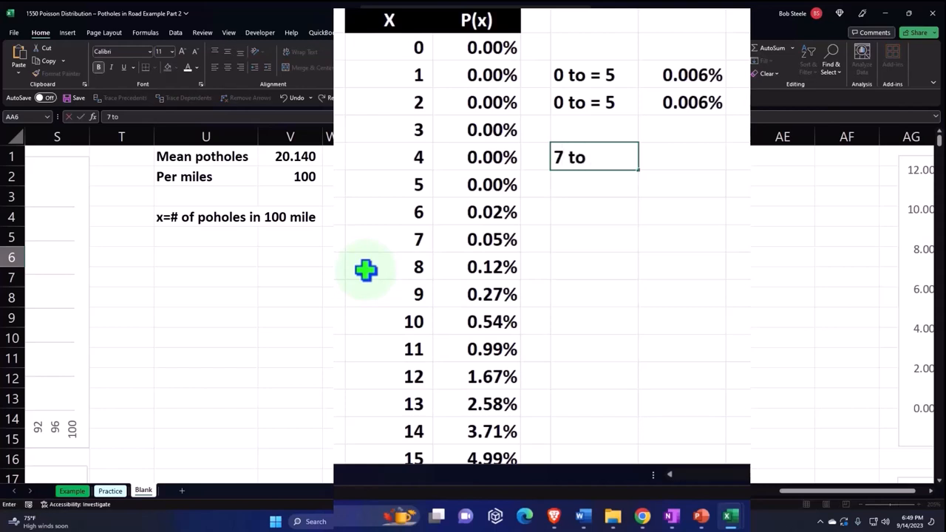